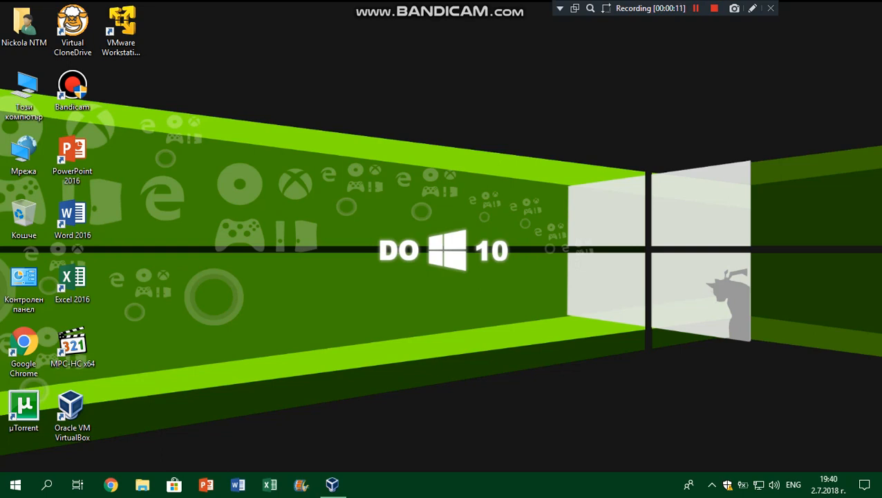
mouse_move(339, 338)
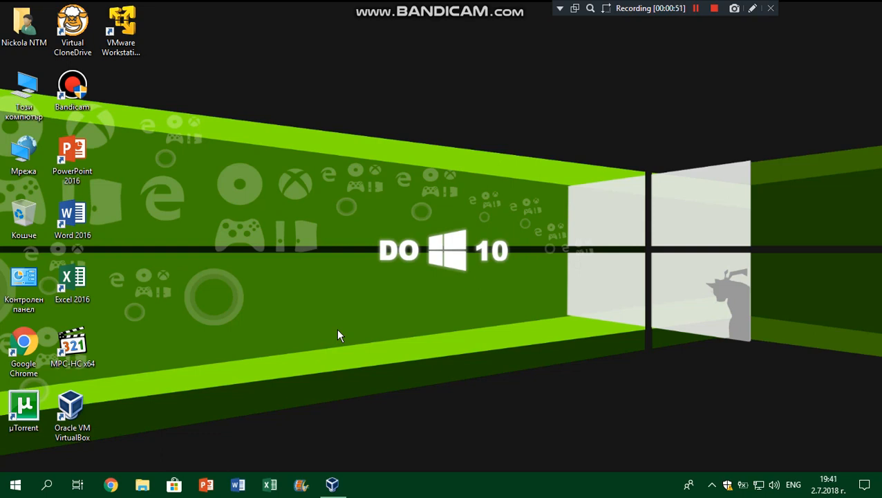
mouse_move(345, 367)
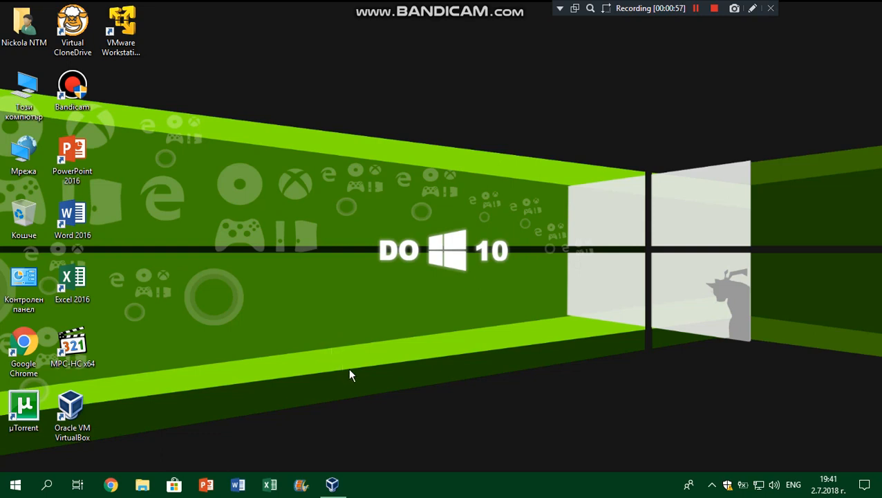
mouse_move(349, 390)
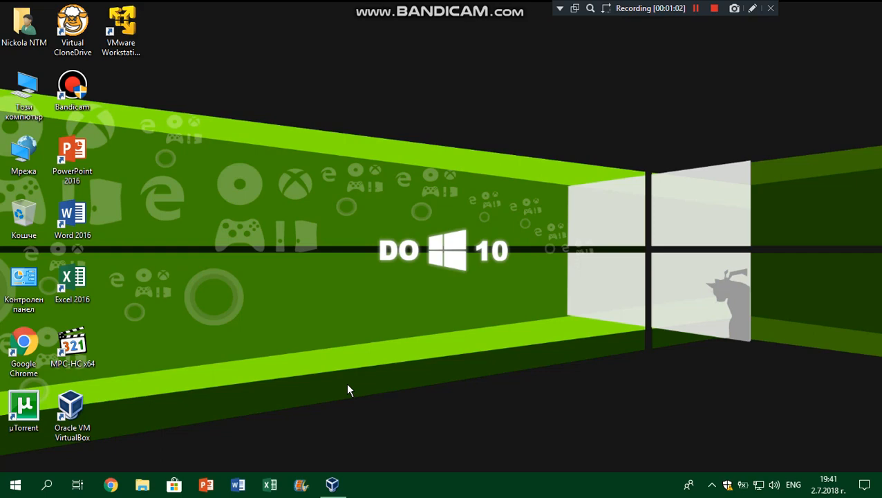
mouse_move(333, 484)
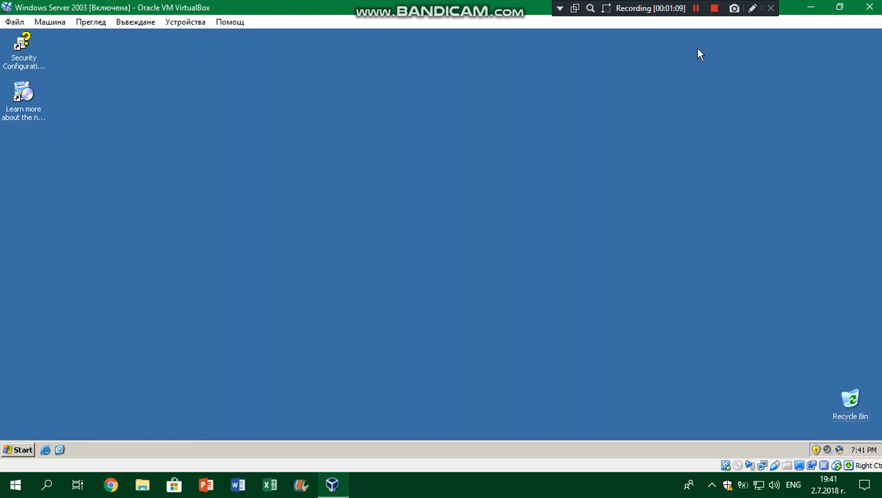
Dismiss the system information window and take a quick look inside the Recycle Bin
left_click(22, 449)
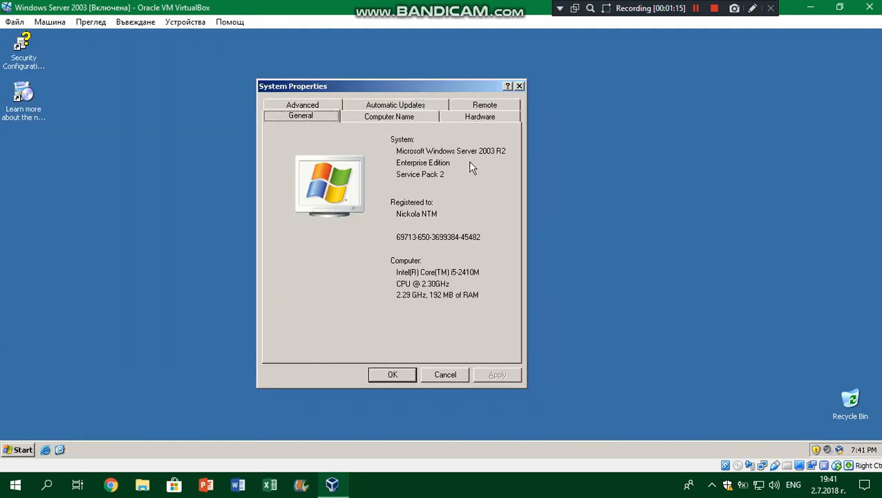
mouse_move(493, 160)
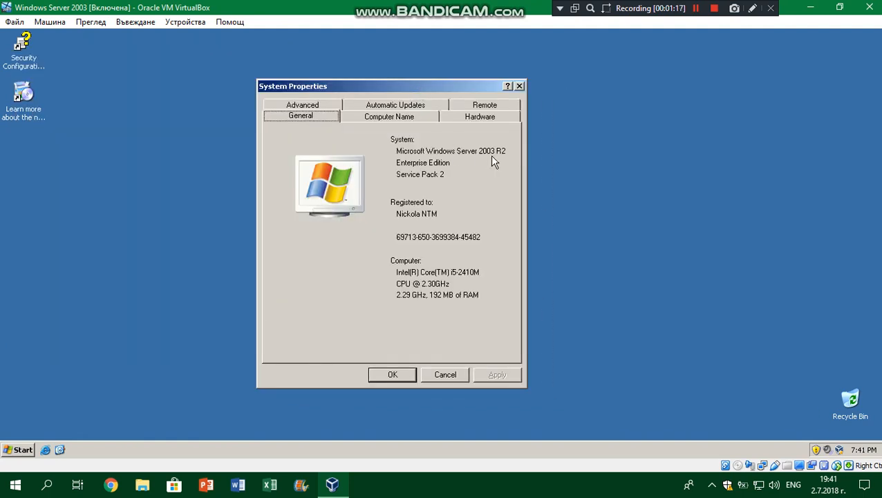
mouse_move(509, 186)
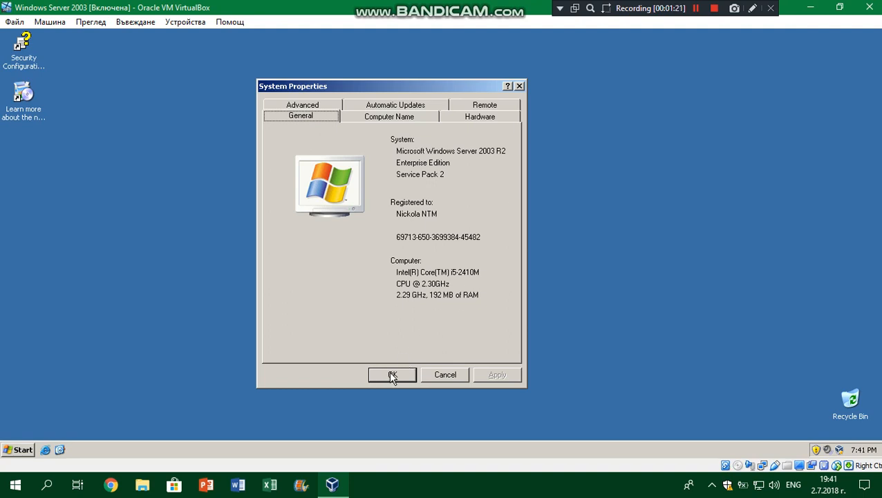
left_click(22, 449)
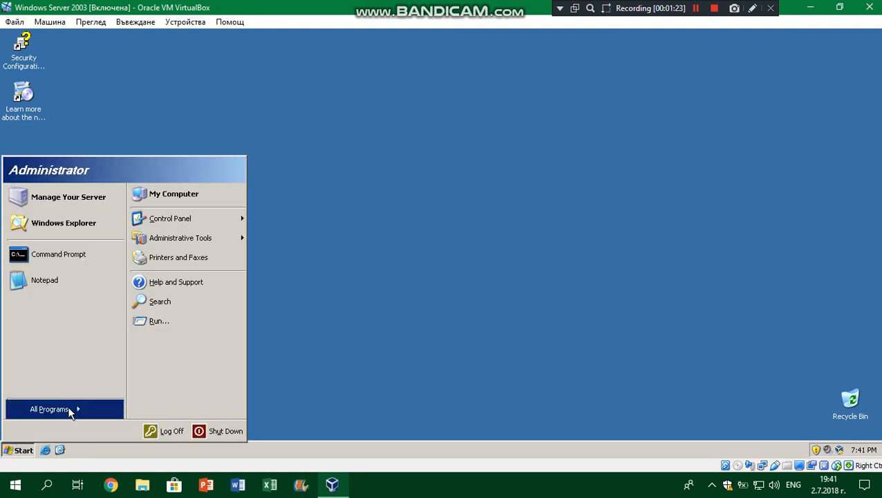
left_click(116, 333)
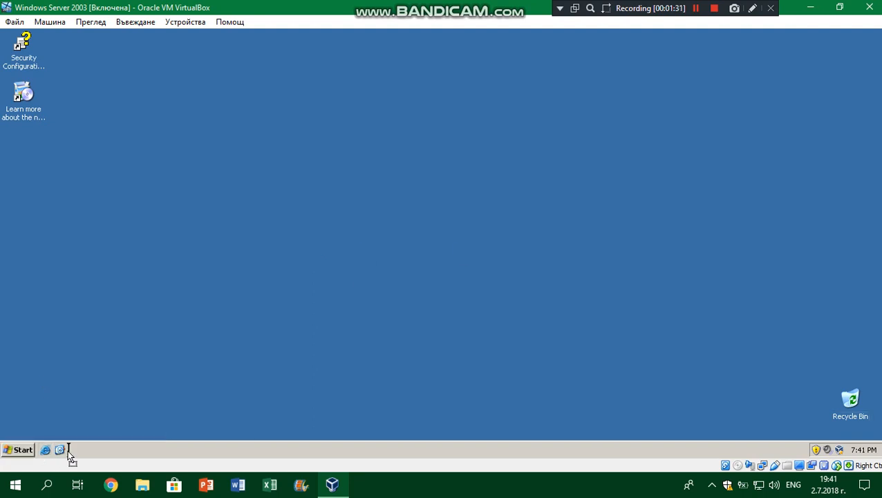
double_click(849, 401)
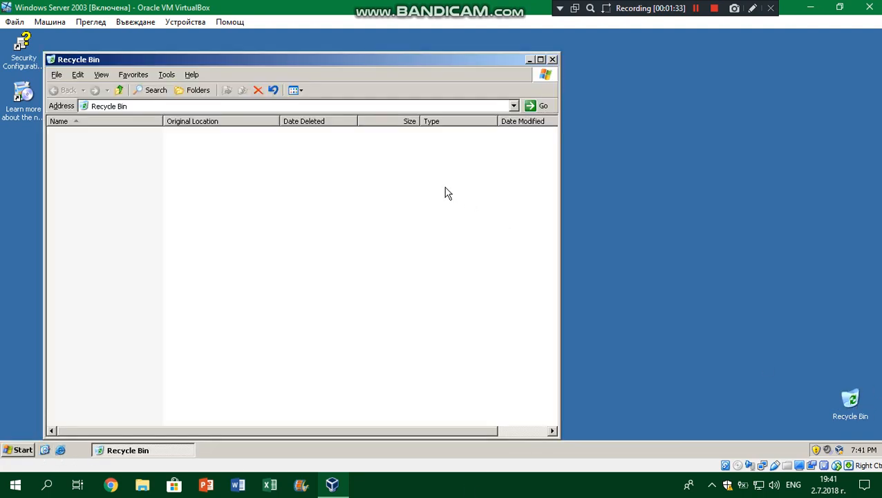
left_click(553, 58)
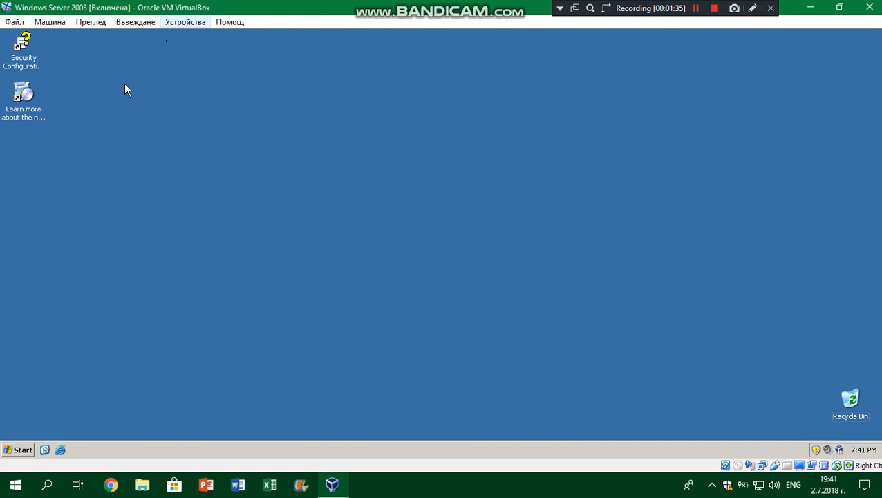
Browse My Computer and the file Search window from the Start menu, closing each again
left_click(18, 449)
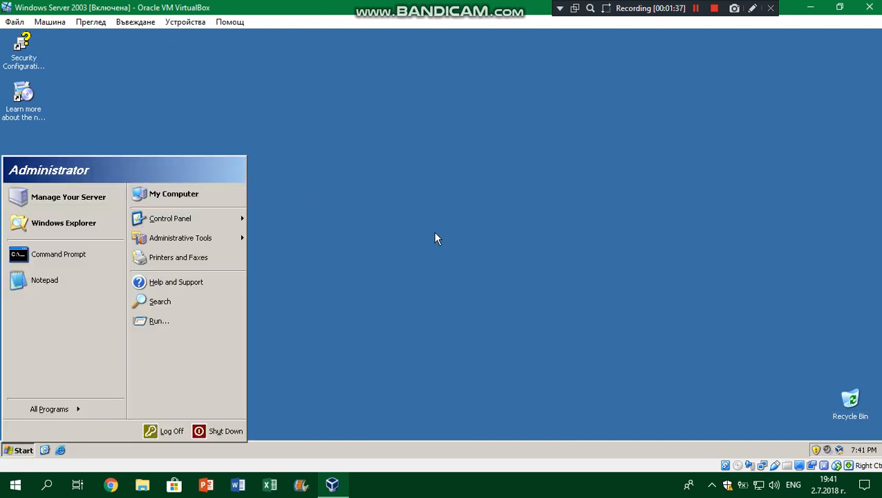
left_click(174, 193)
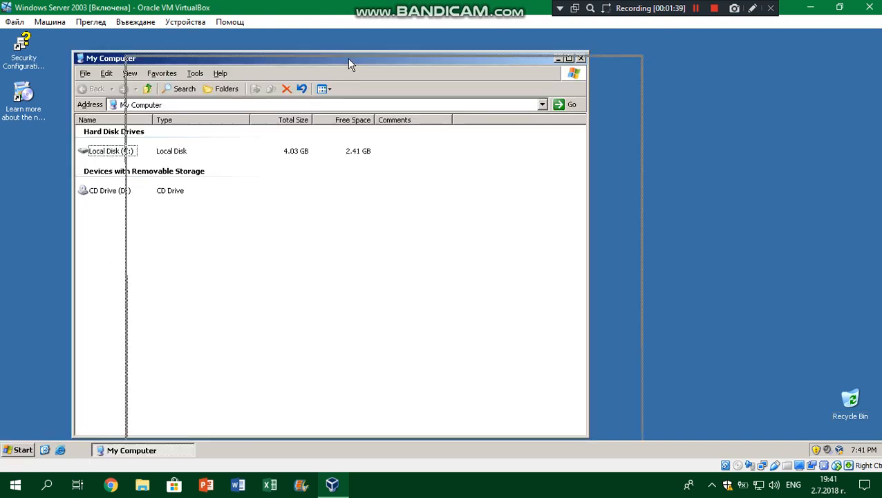
left_click_drag(349, 62, 429, 52)
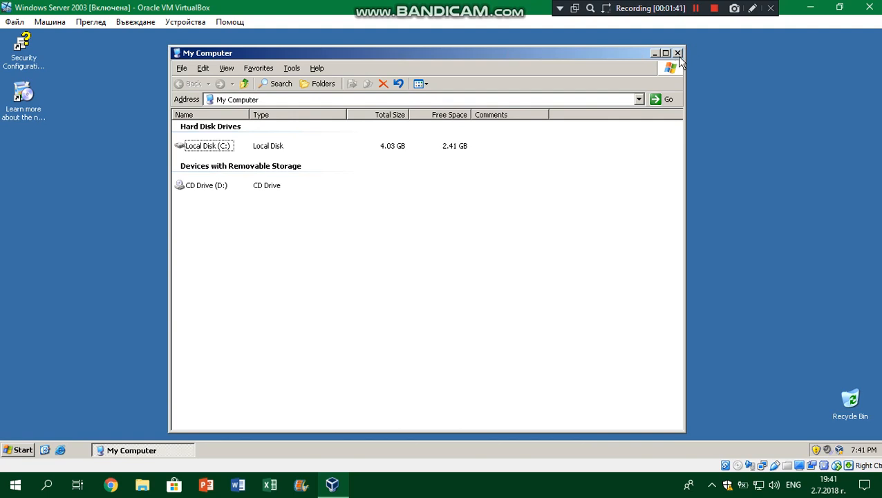
left_click(18, 451)
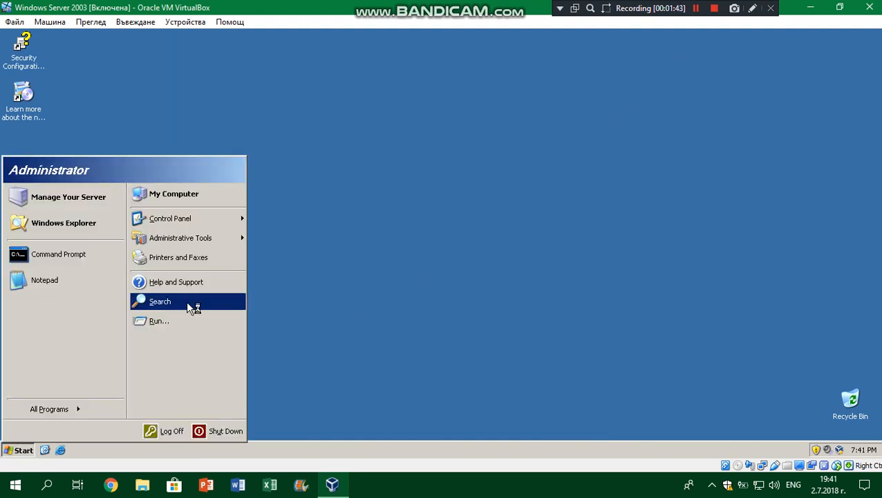
left_click(161, 301)
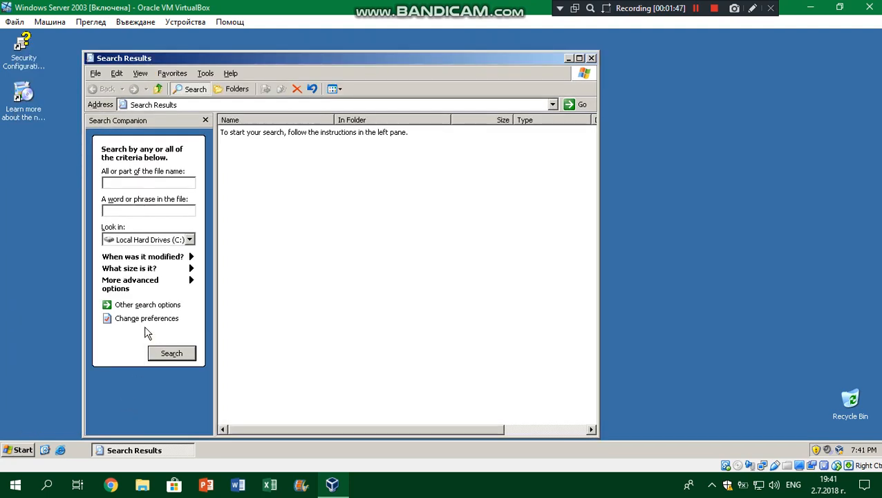
left_click(147, 304)
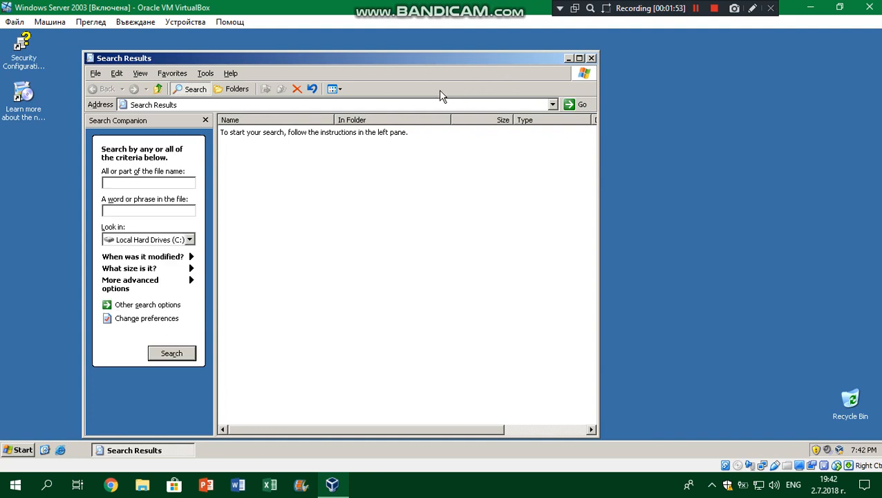
left_click(592, 58)
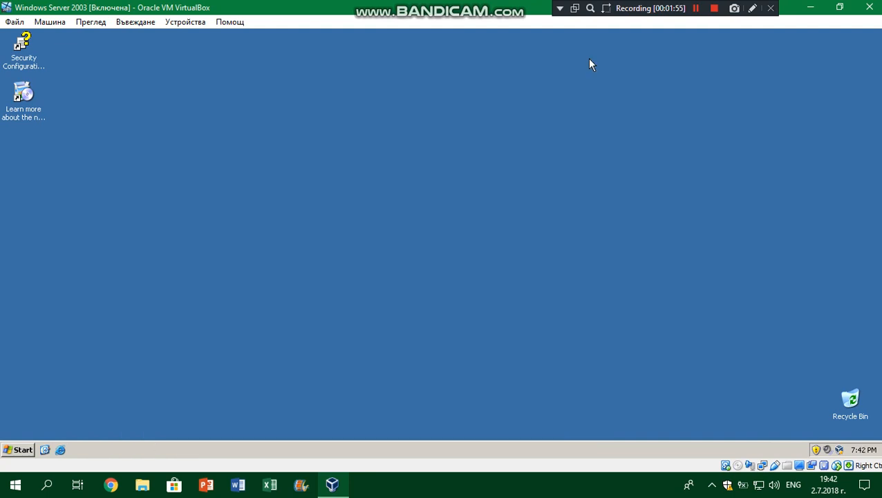
mouse_move(54, 389)
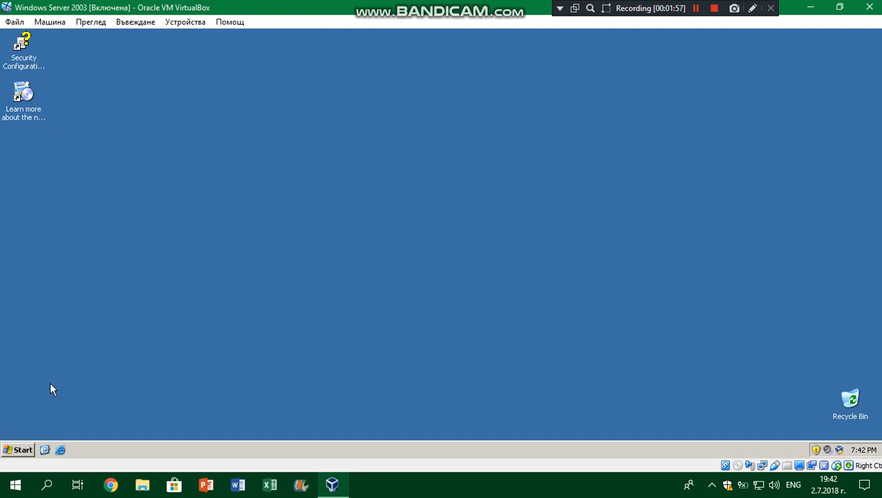
left_click(19, 449)
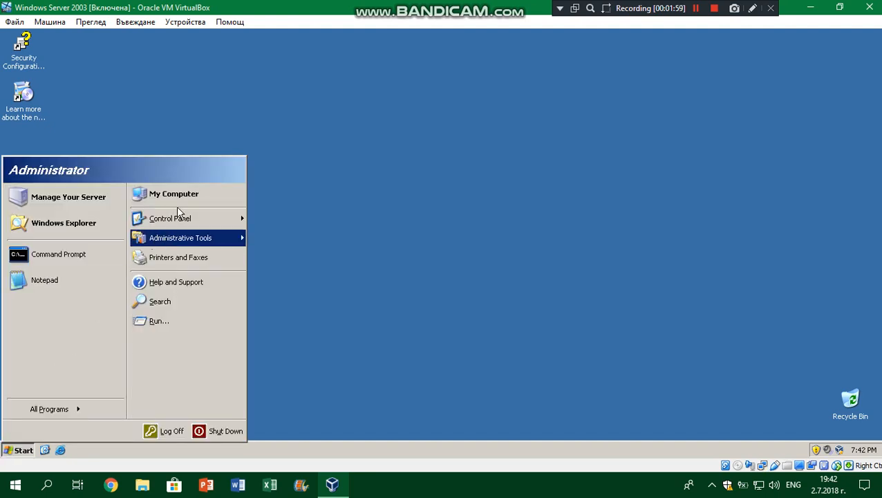
left_click(160, 301)
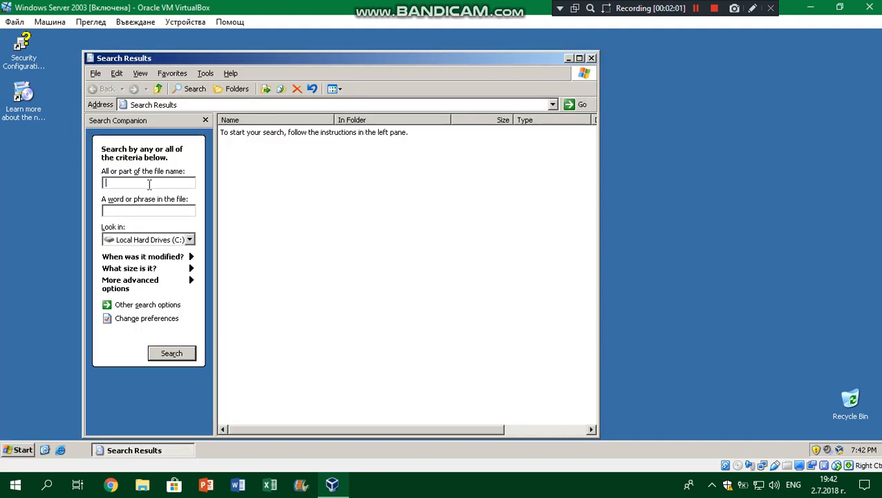
left_click(591, 58)
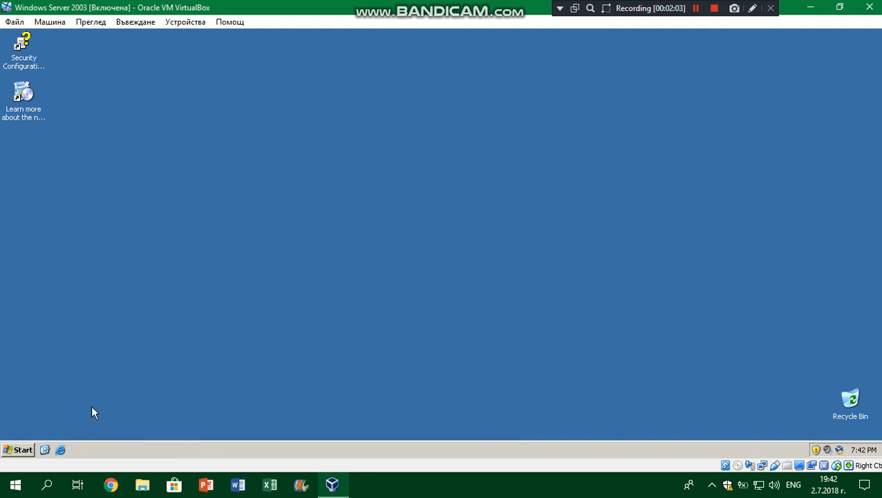
In Services set the Themes service to Automatic startup, apply it and start the service
left_click(19, 449)
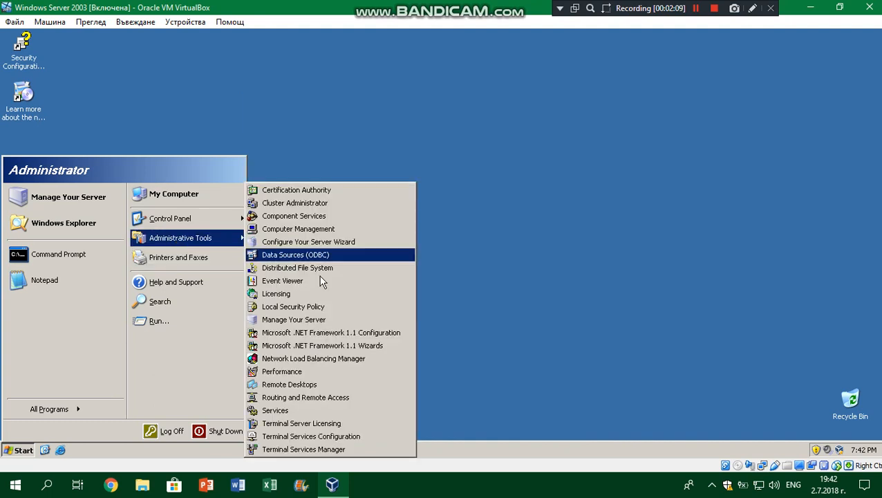
left_click(275, 410)
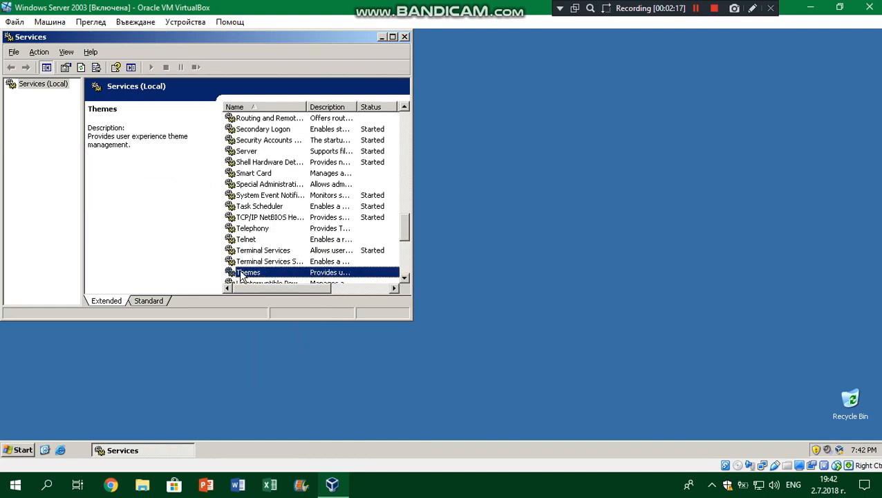
double_click(248, 271)
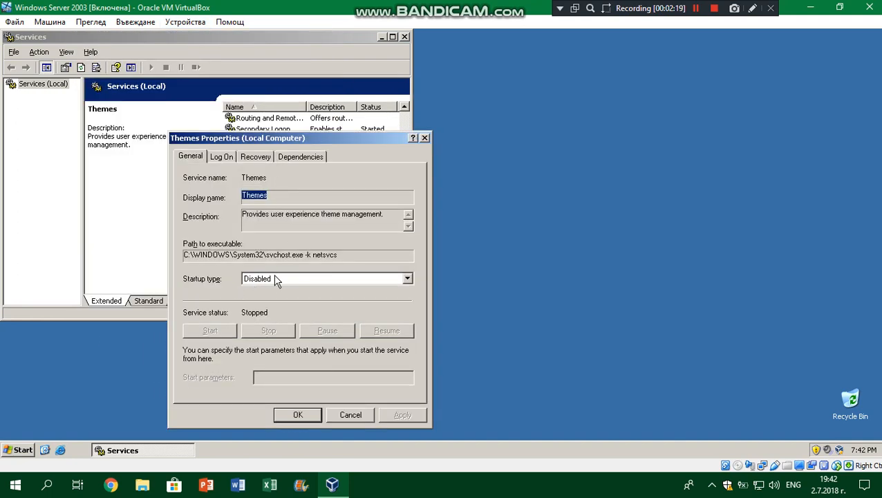
left_click(406, 278)
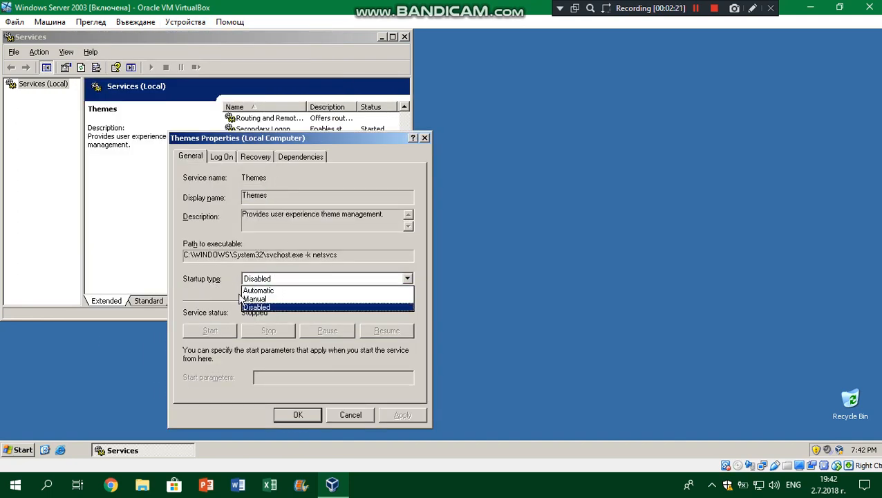
left_click(258, 291)
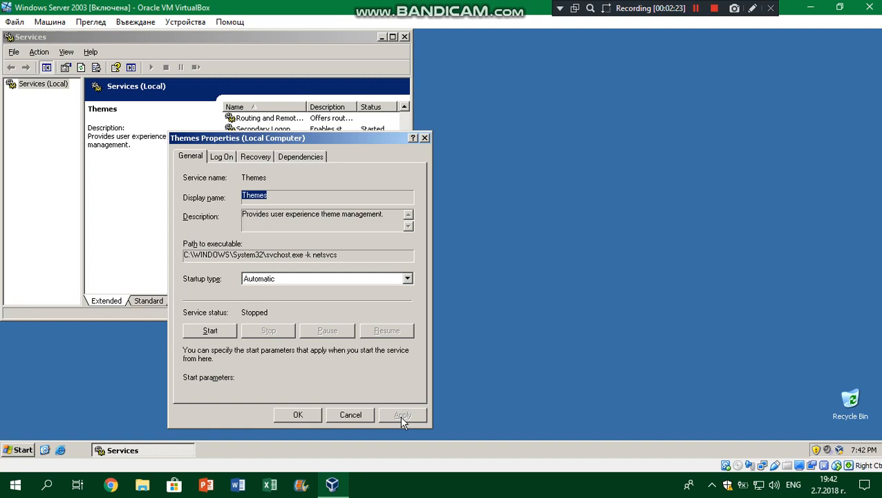
left_click(210, 331)
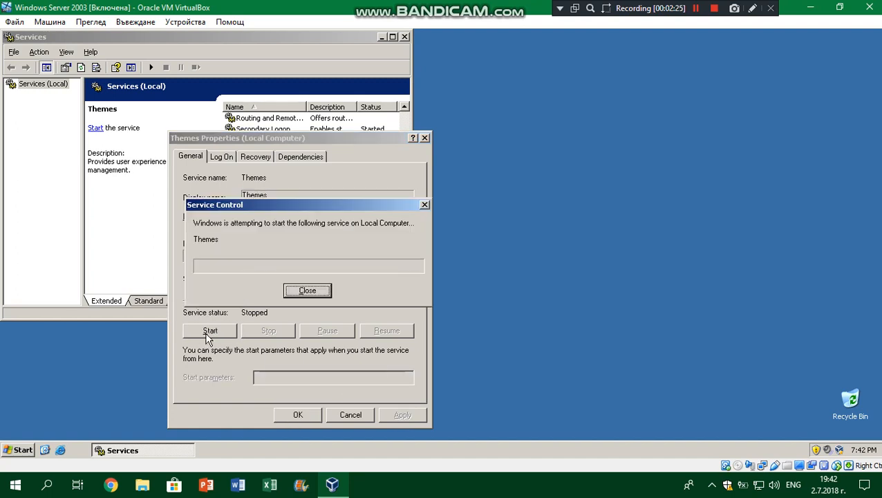
left_click(307, 291)
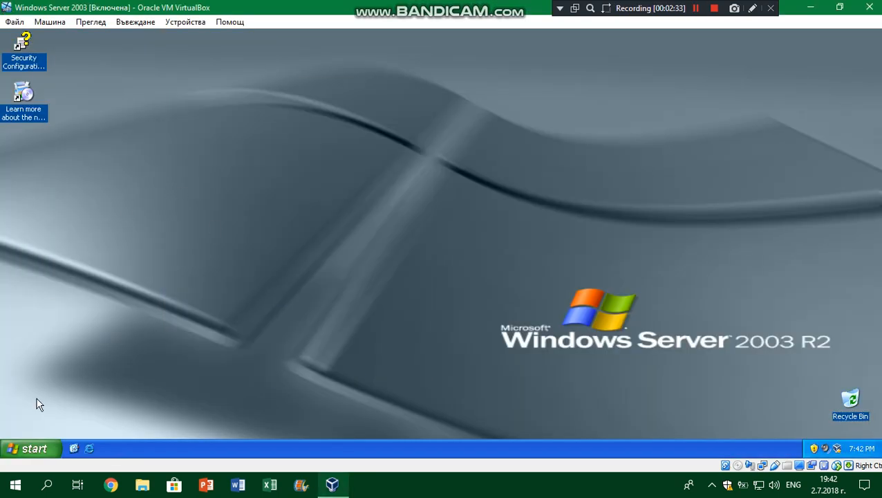
Choose the Bliss picture as the desktop background and apply it
left_click(31, 447)
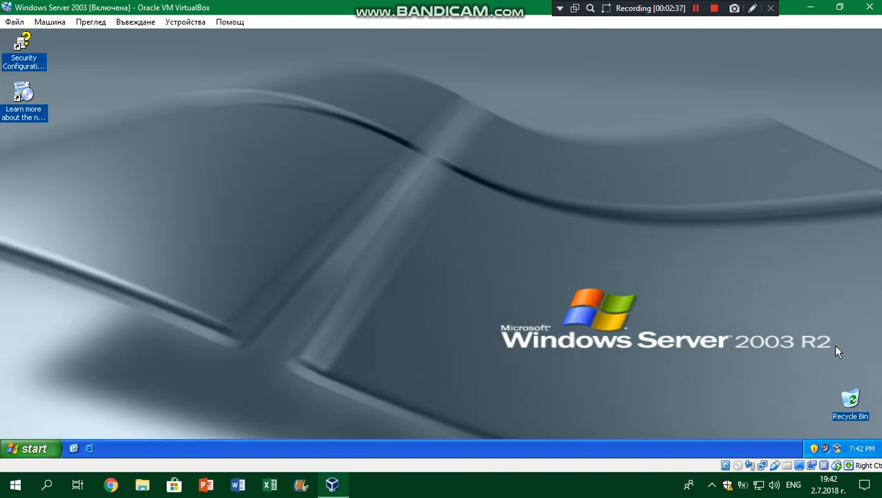
mouse_move(833, 318)
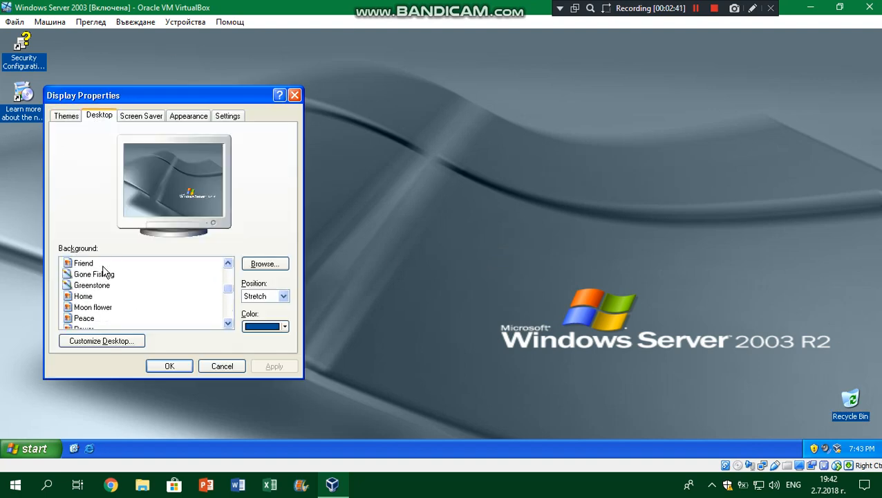
left_click(285, 296)
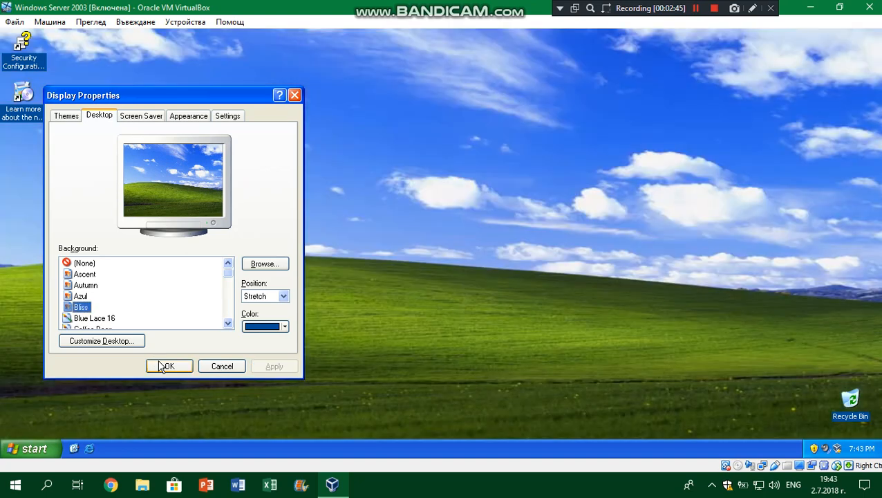
left_click(169, 365)
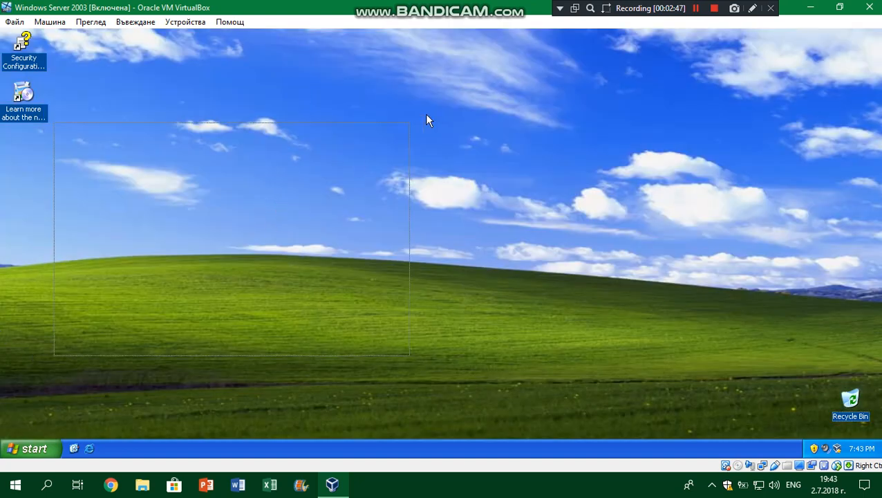
Bring up System Properties from My Computer's right-click menu in the Start menu
left_click(31, 448)
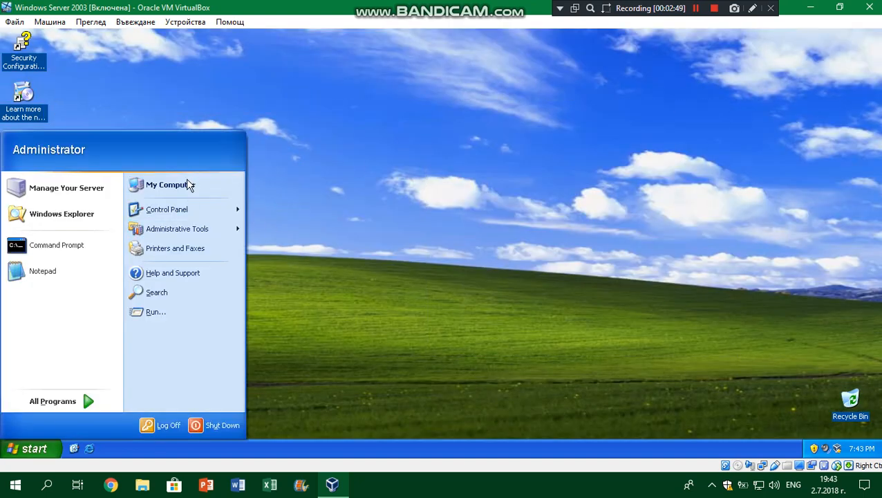
left_click(33, 448)
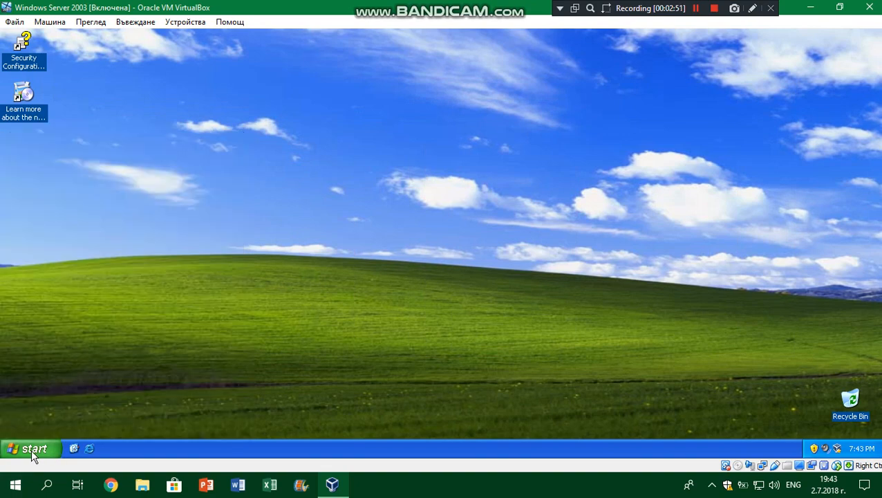
right_click(169, 186)
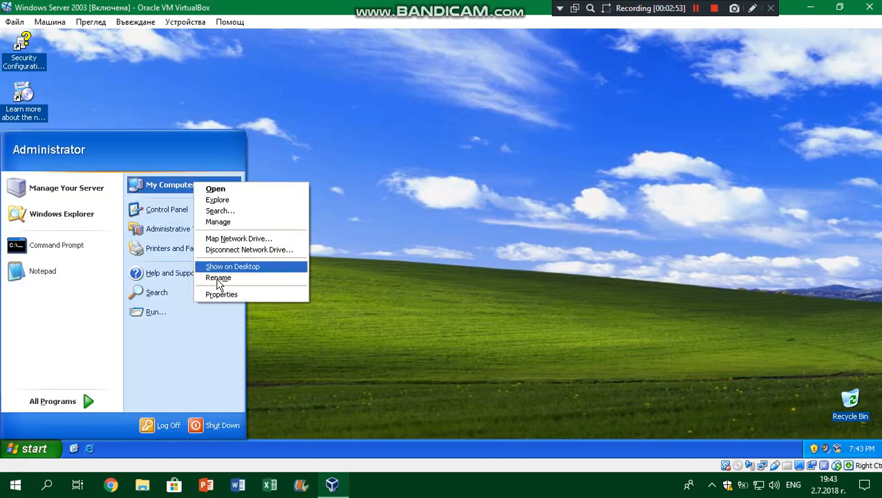
left_click(222, 293)
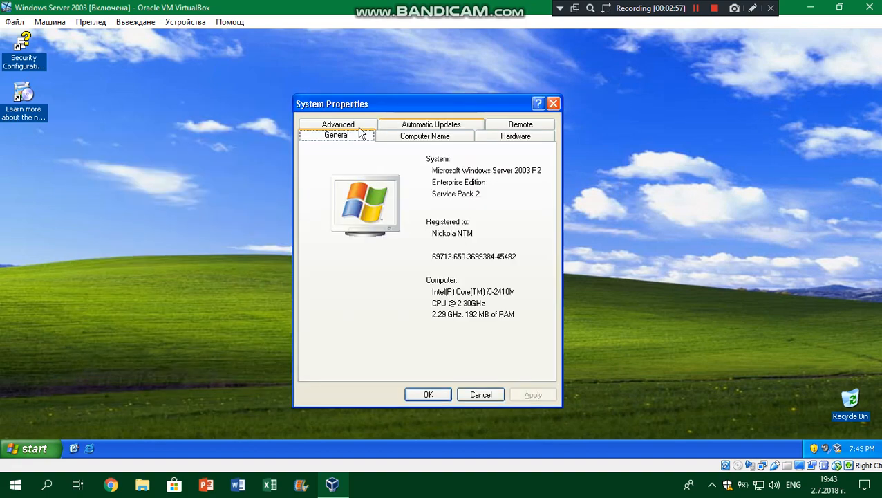
left_click(30, 448)
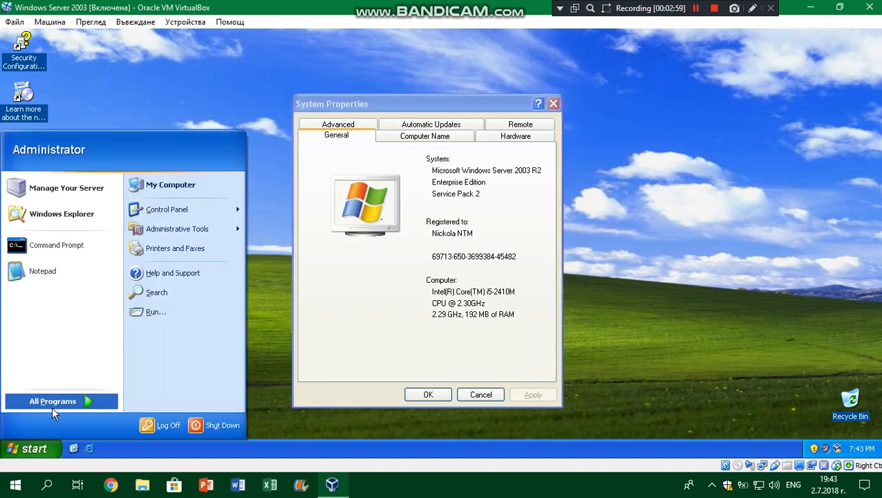
right_click(172, 185)
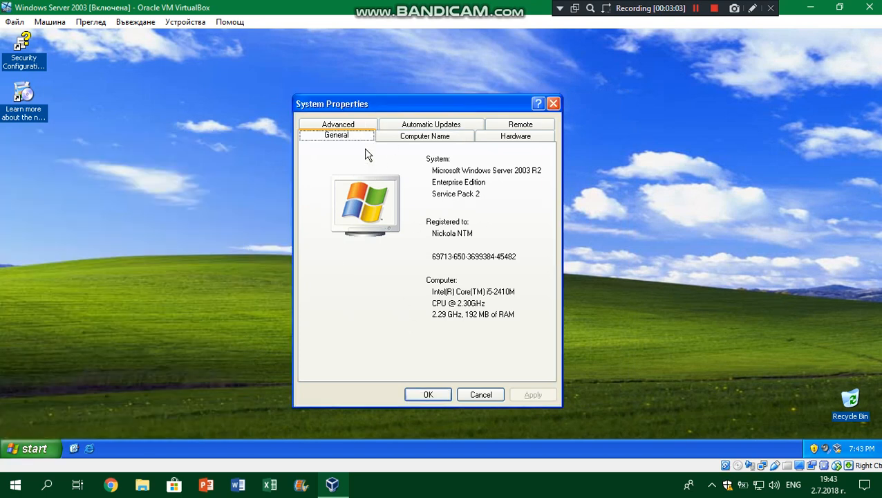
In Advanced > Performance Options select Adjust for best appearance and confirm both dialogs
left_click(338, 136)
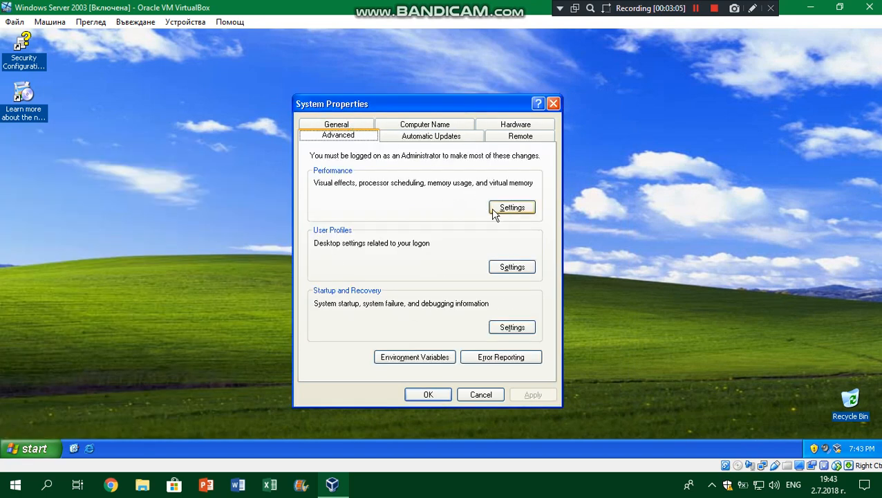
left_click(511, 208)
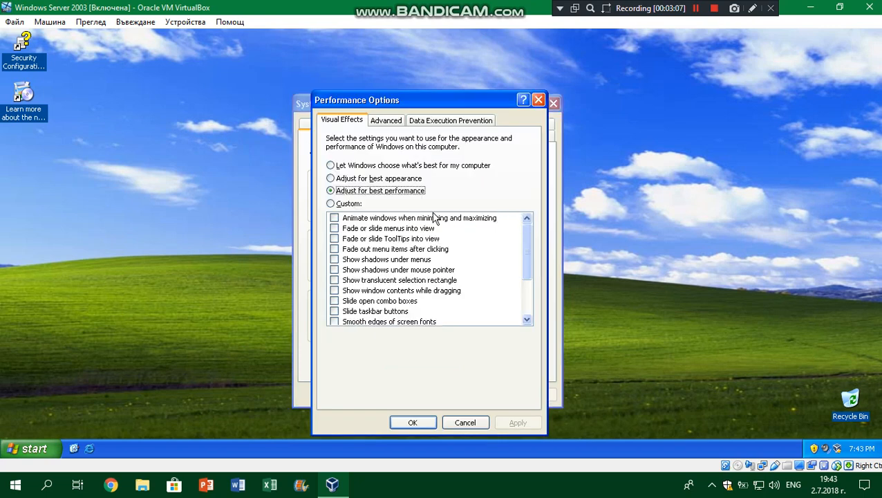
left_click(331, 178)
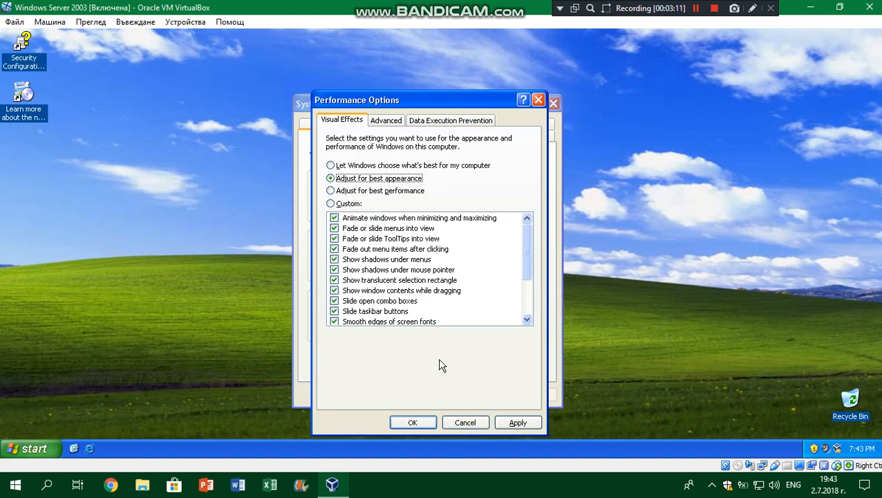
left_click(412, 423)
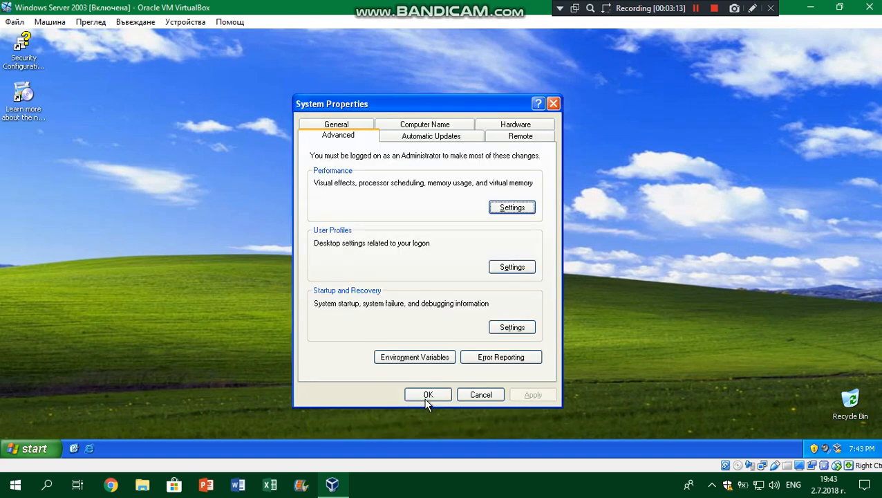
left_click(429, 394)
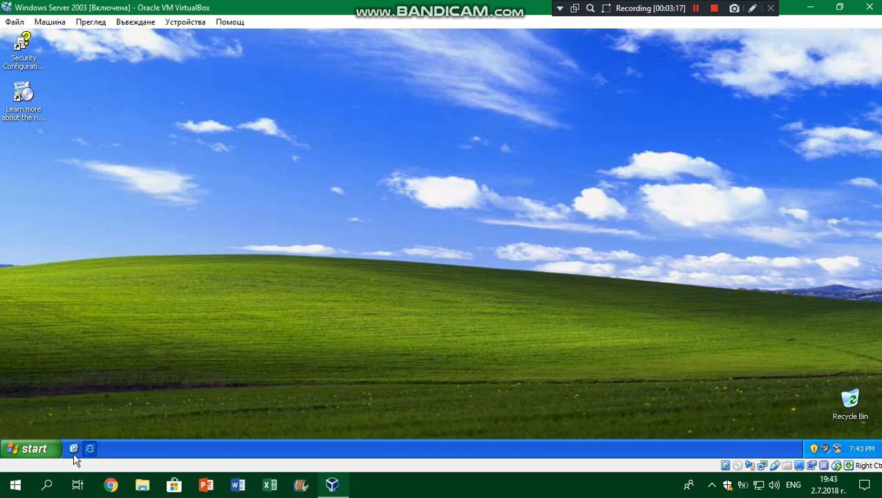
mouse_move(329, 221)
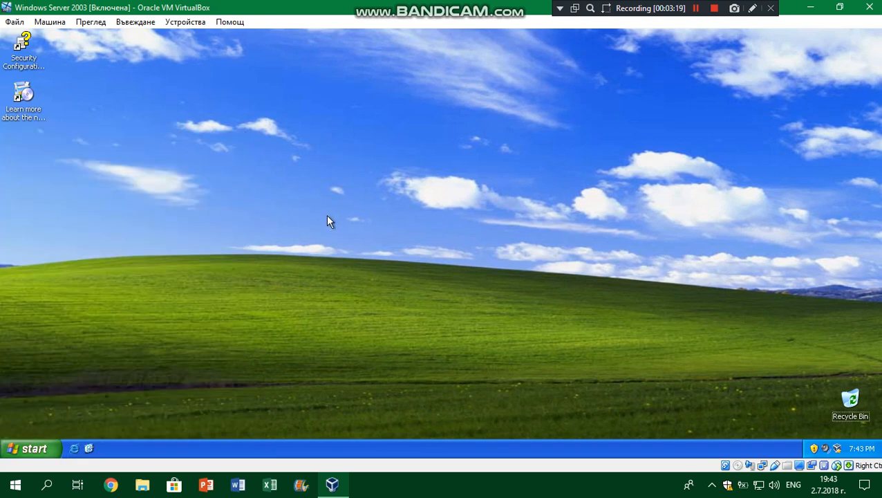
mouse_move(408, 418)
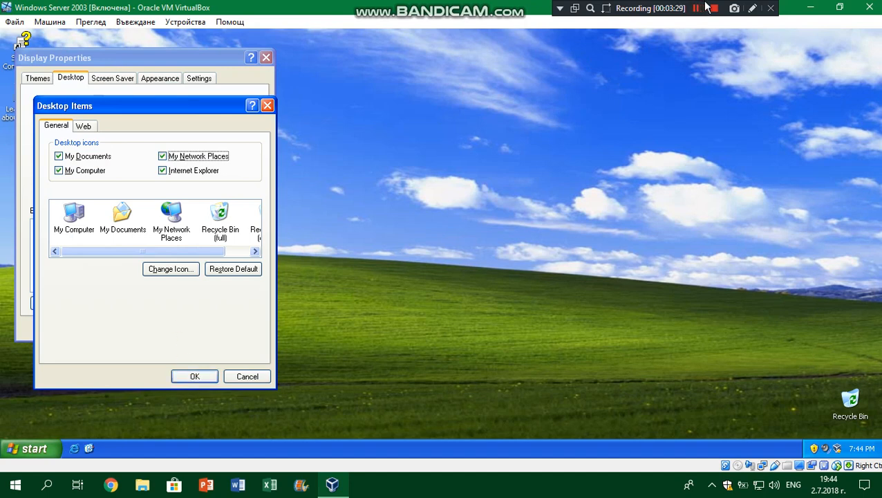
Confirm the chosen desktop icons, check the taskbar menu, and open Control Panel
left_click(31, 448)
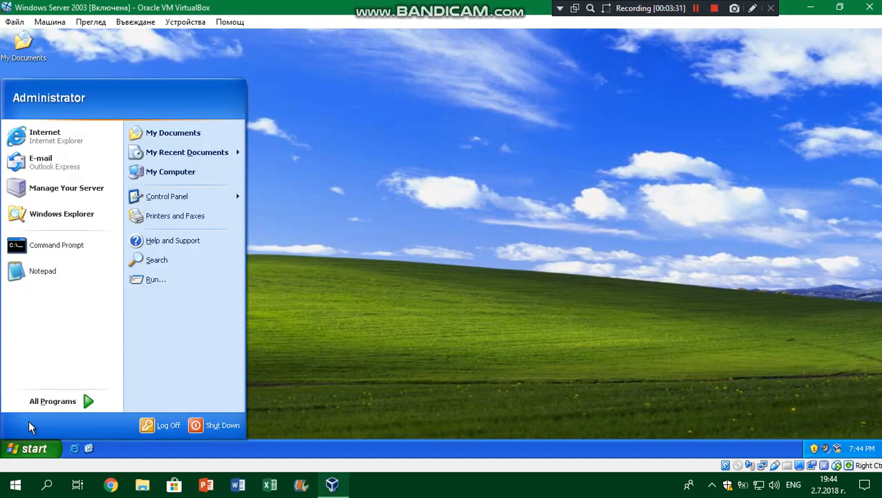
mouse_move(3, 94)
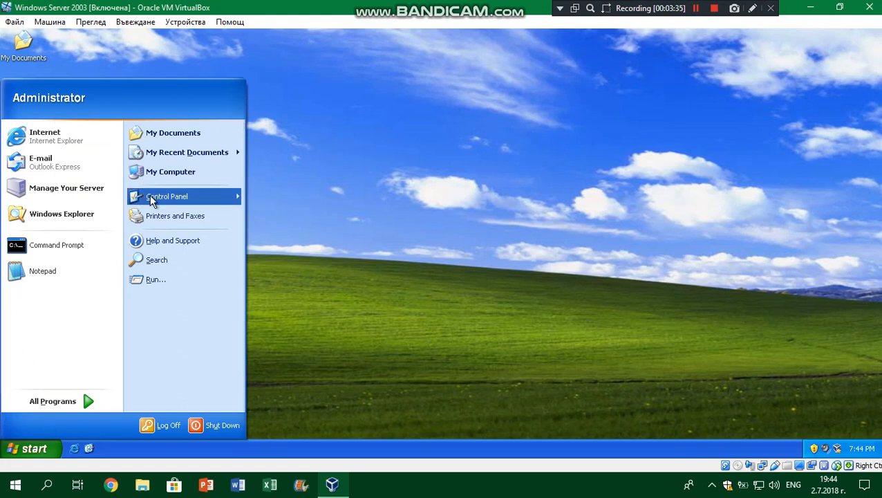
right_click(270, 448)
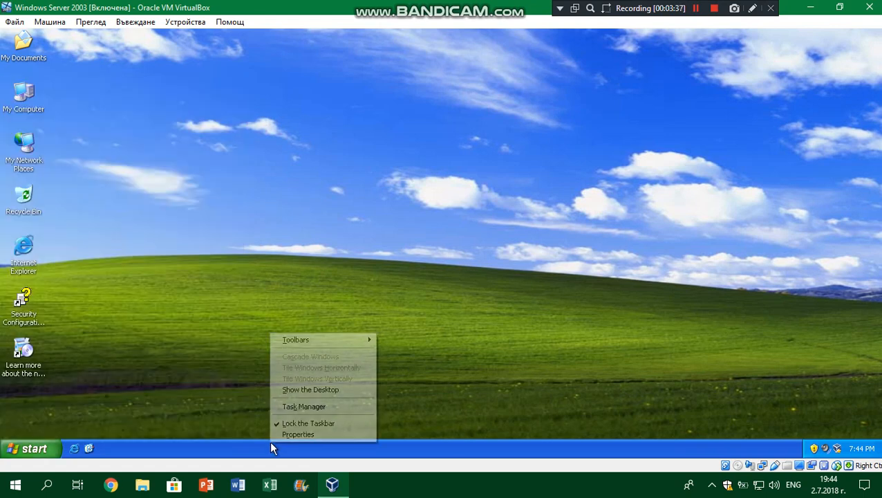
left_click(298, 434)
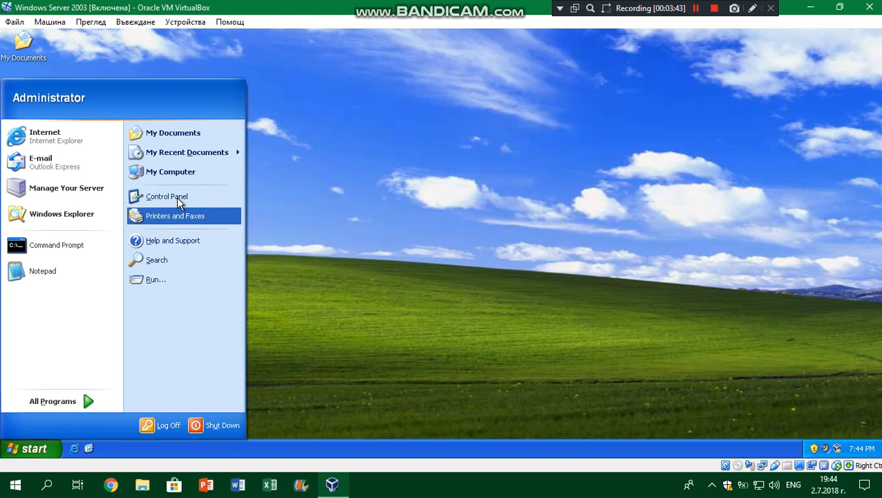
left_click(166, 196)
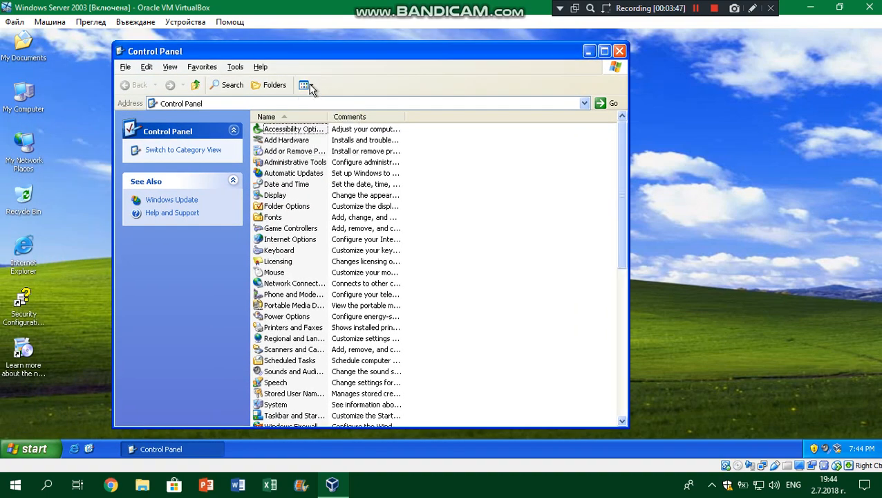
Show Control Panel as icons, peek at Stored User Names and Passwords, then close Control Panel
left_click(305, 84)
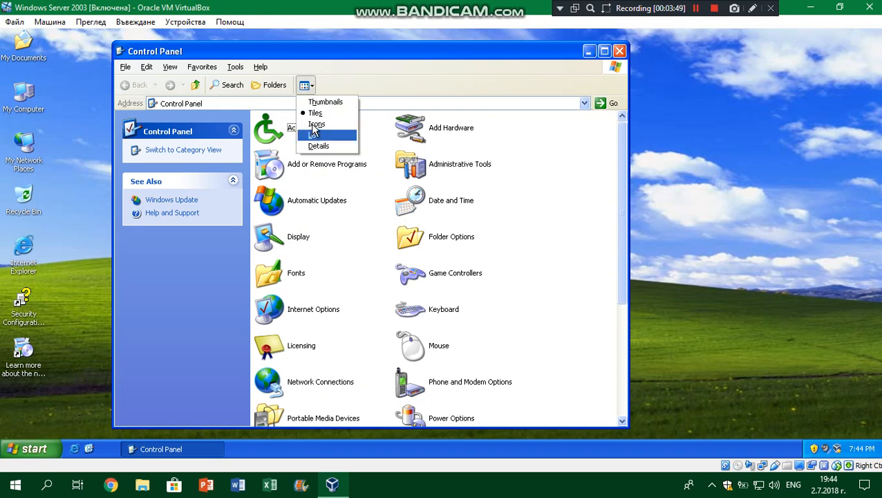
left_click(315, 124)
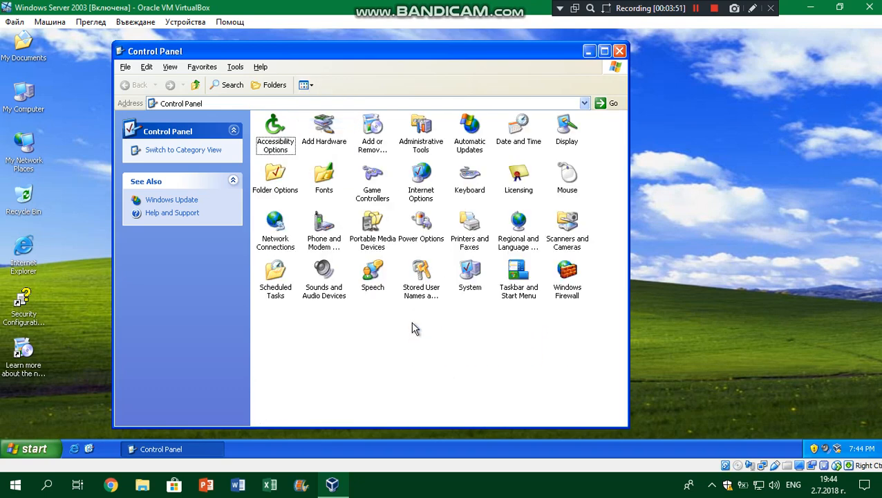
double_click(420, 274)
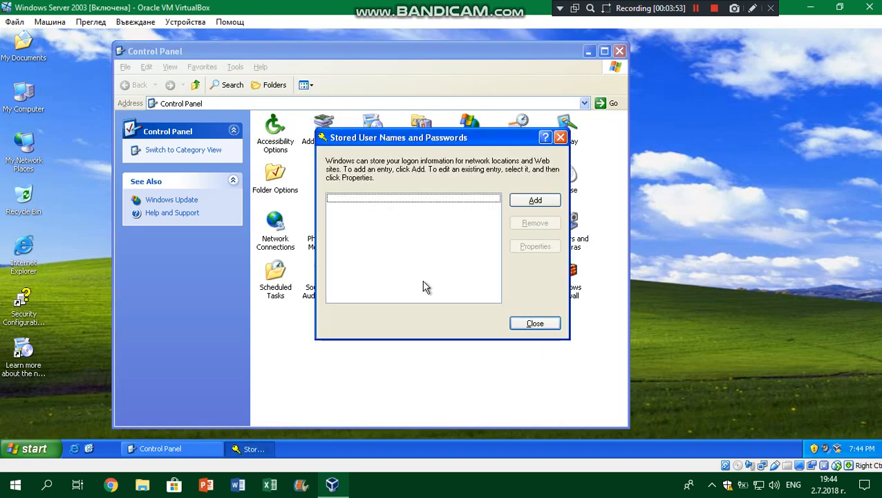
left_click(534, 323)
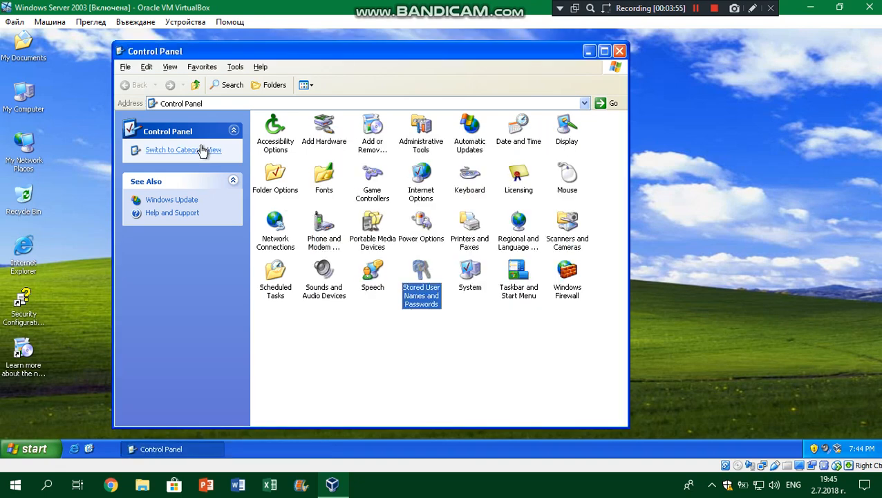
left_click(183, 149)
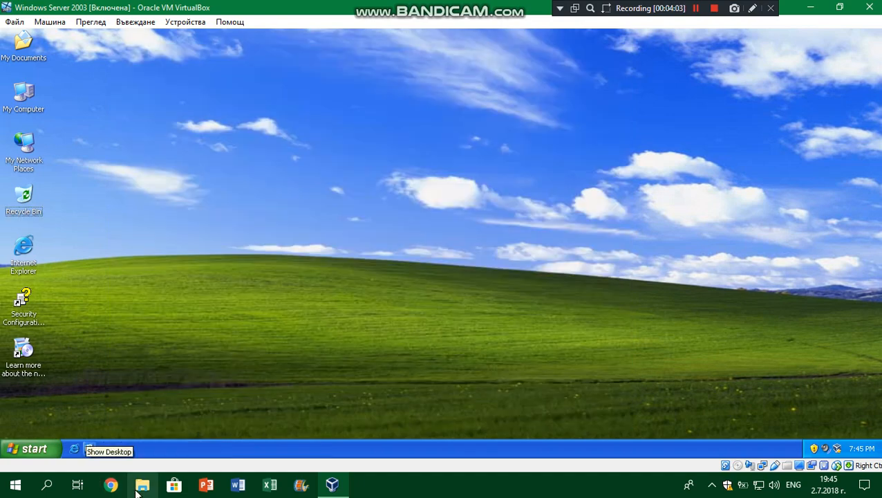
In the host's Explorer open the Firefox folder and select Firefox Setup 12.0
left_click(697, 8)
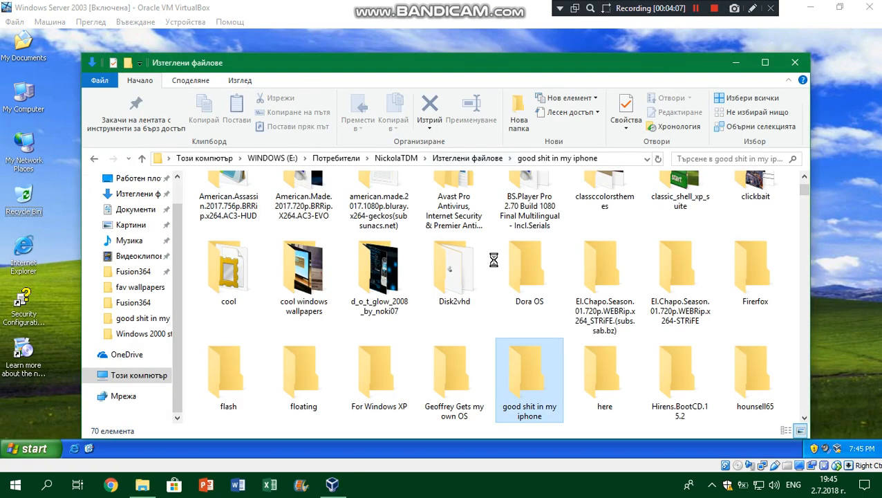
left_click(755, 269)
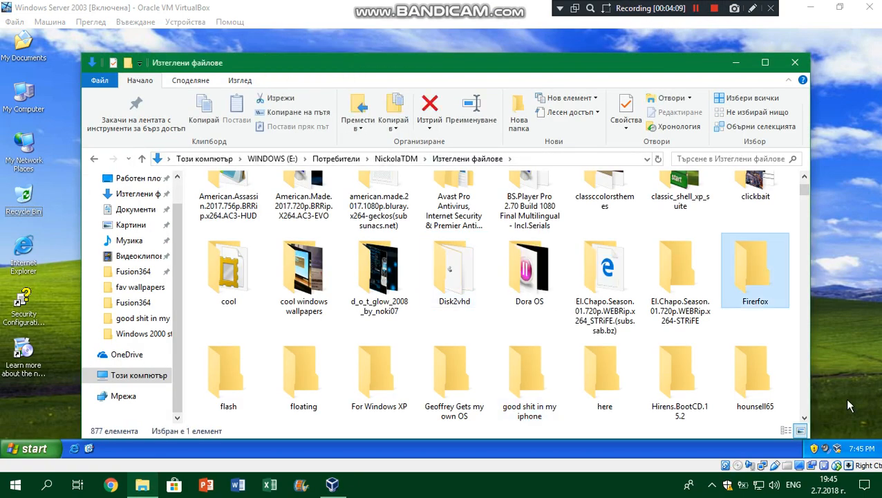
double_click(755, 270)
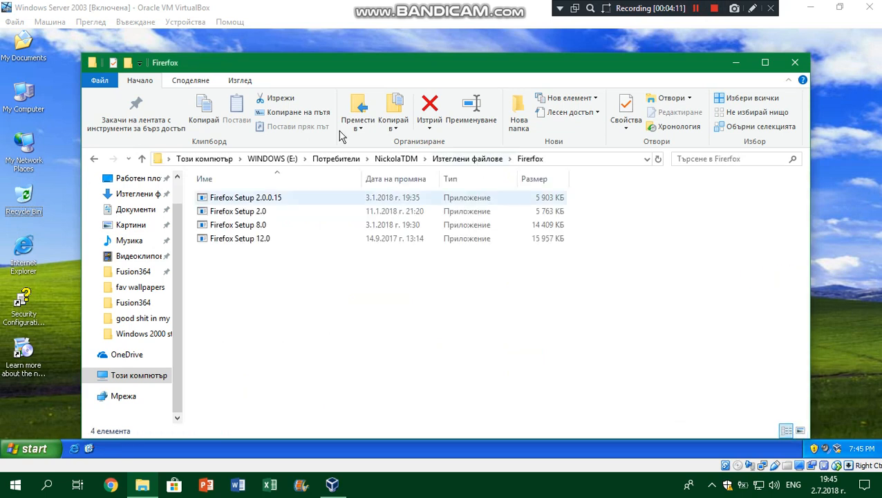
left_click(185, 22)
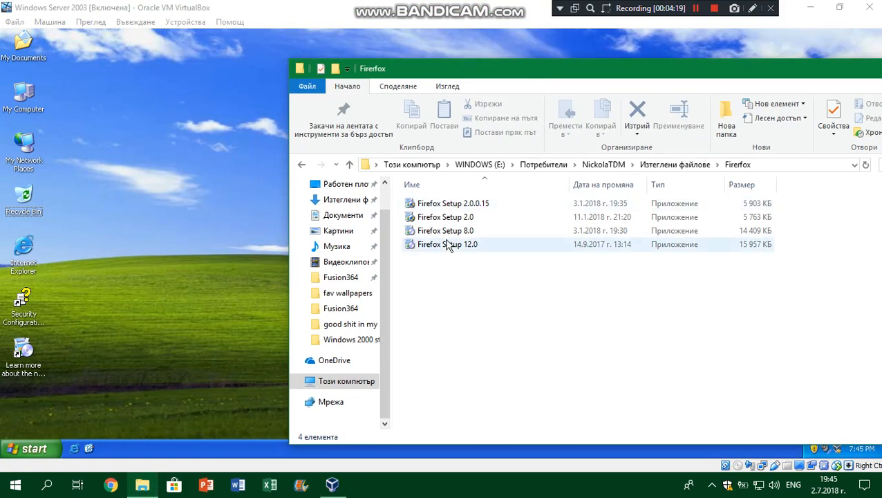
left_click(446, 243)
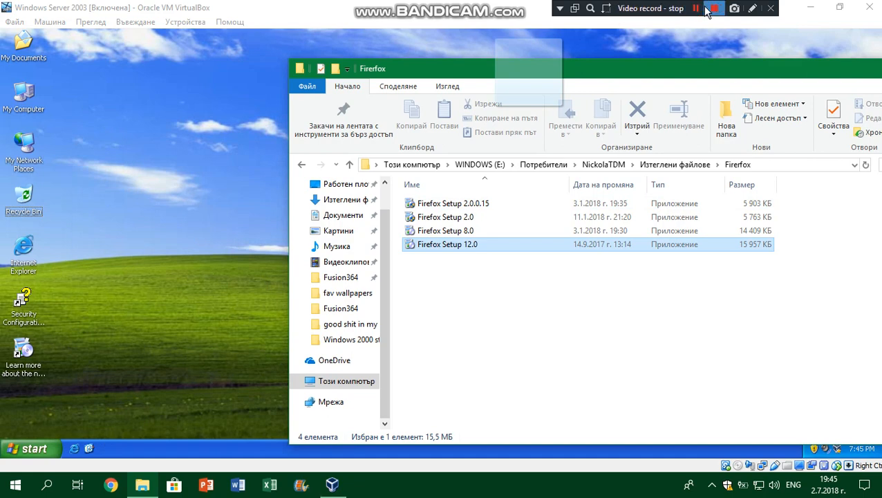
Drag Firefox Setup 12.0 from the host folder onto the VirtualBox guest window
left_click(714, 8)
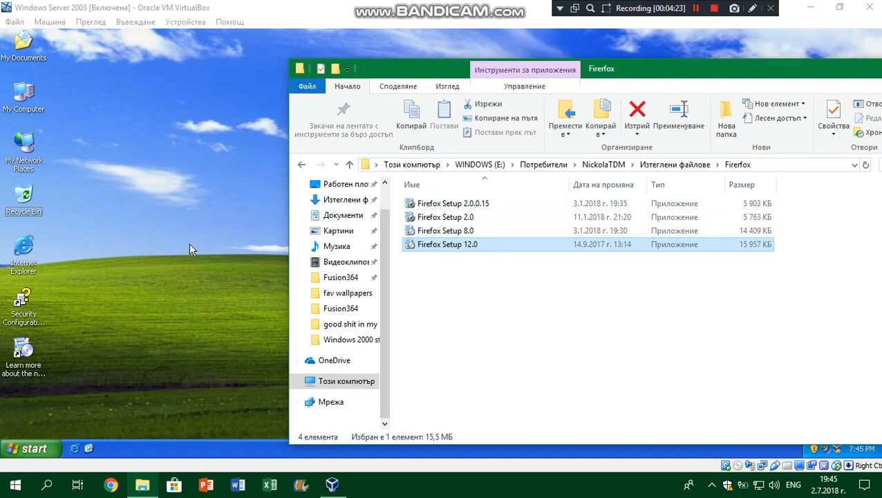
mouse_move(210, 218)
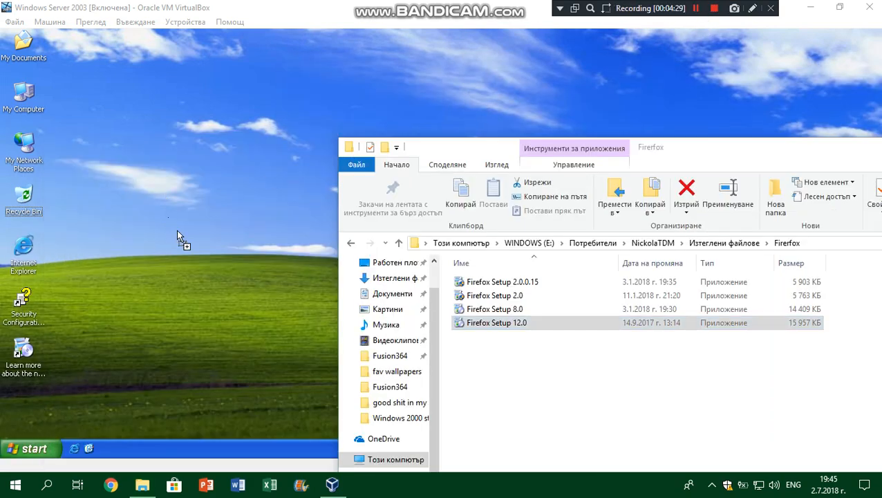
mouse_move(81, 415)
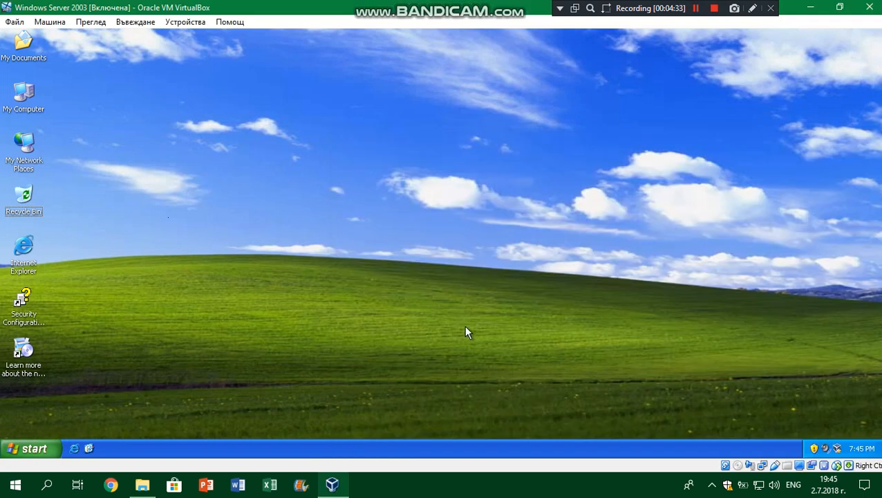
left_click(141, 483)
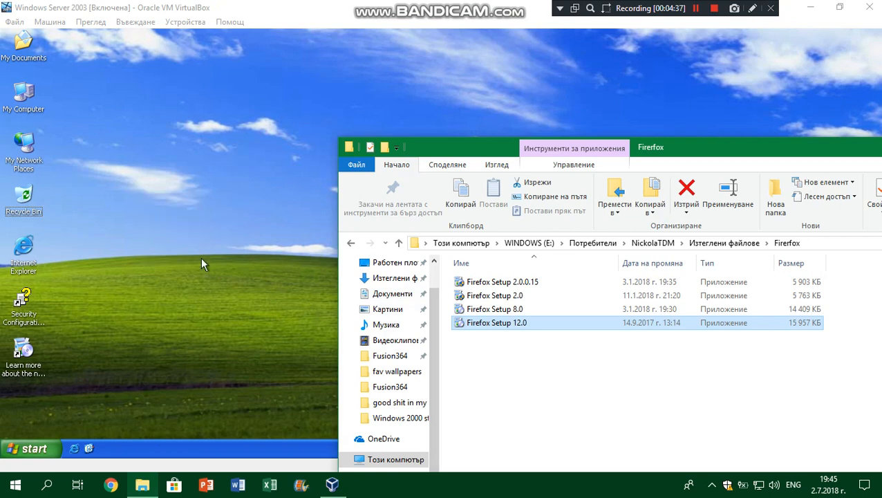
left_click_drag(205, 265, 97, 141)
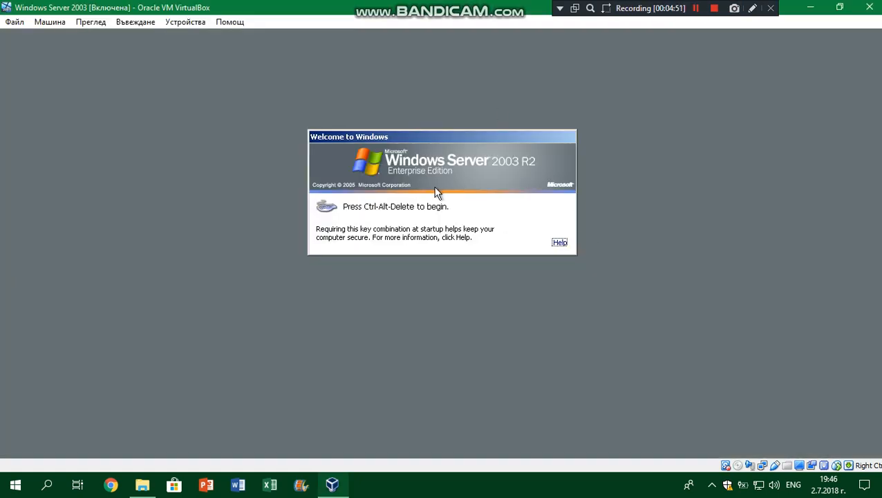
Log back on with Ctrl+Alt+Del, dismiss the Shutdown Event Tracker and close Manage Your Server
key("ctrl+alt+delete")
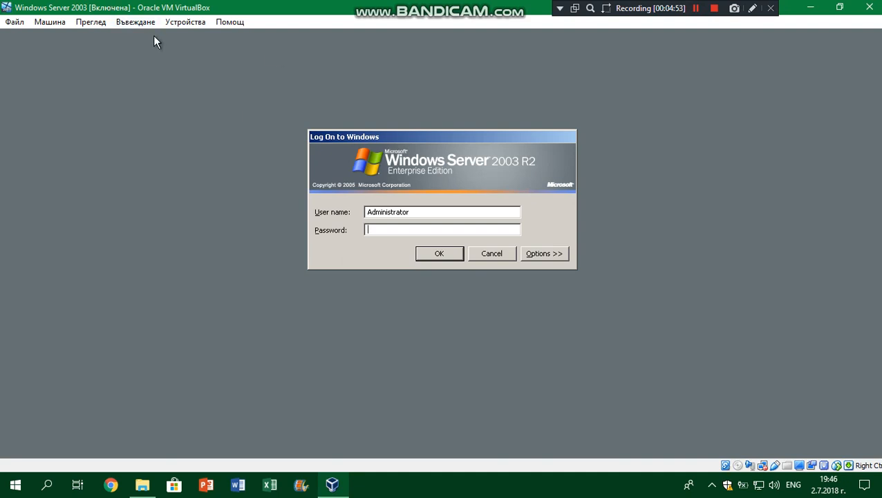
left_click(136, 22)
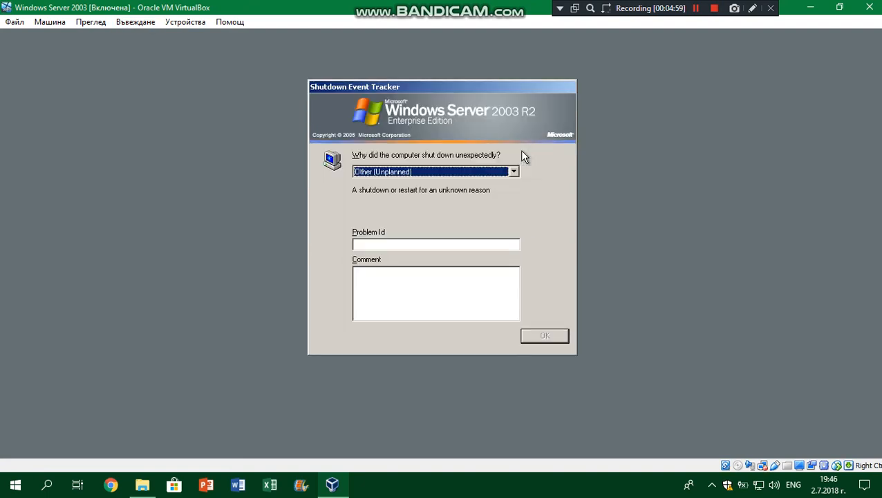
left_click(545, 336)
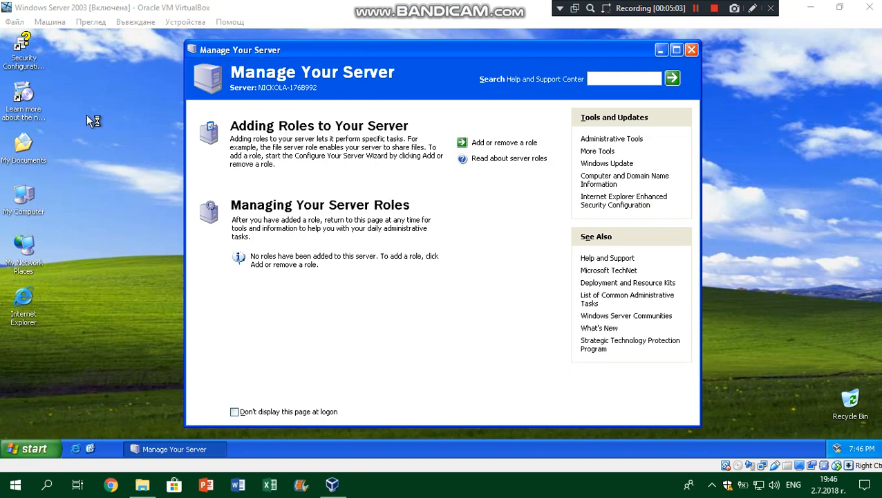
left_click(691, 50)
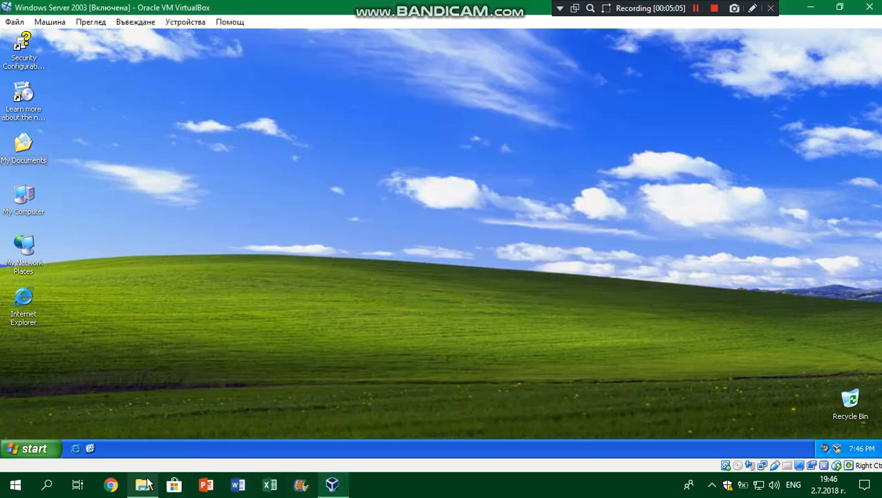
Drag Firefox Setup 12.0 from the host Explorer window into the guest again
left_click(144, 484)
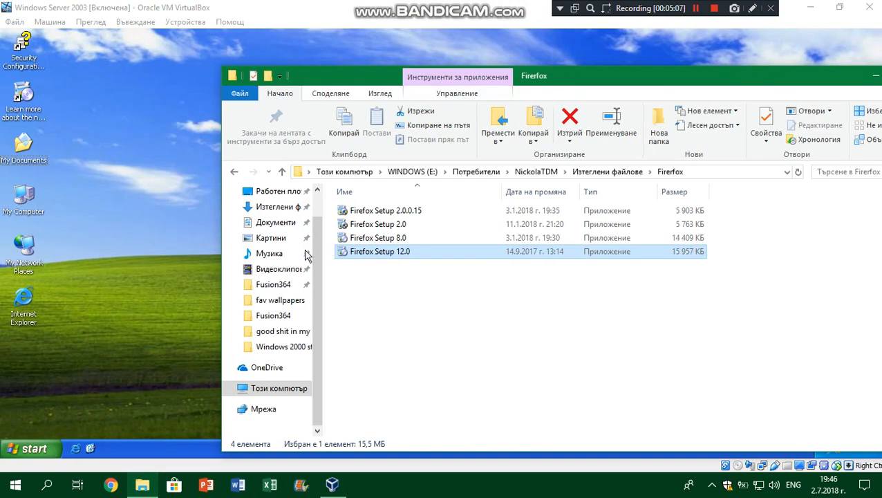
left_click_drag(379, 252, 122, 249)
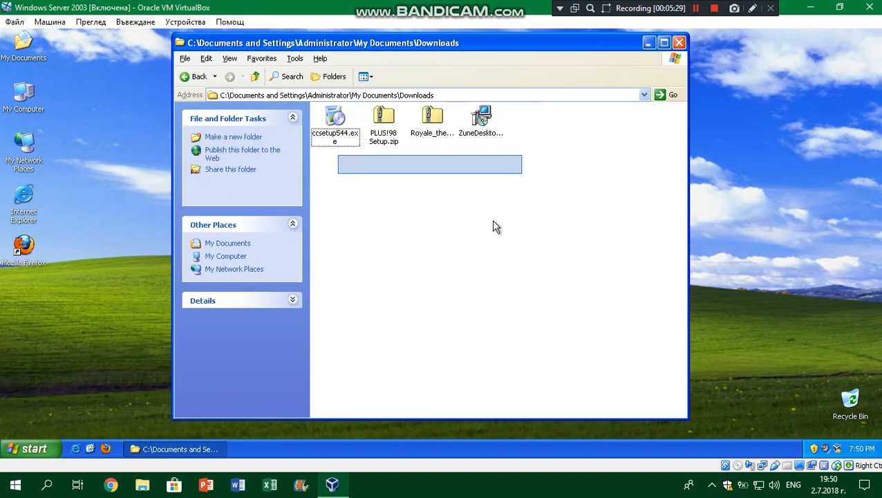
Launch the setup file from Downloads and open My Documents while it unpacks
left_click(334, 118)
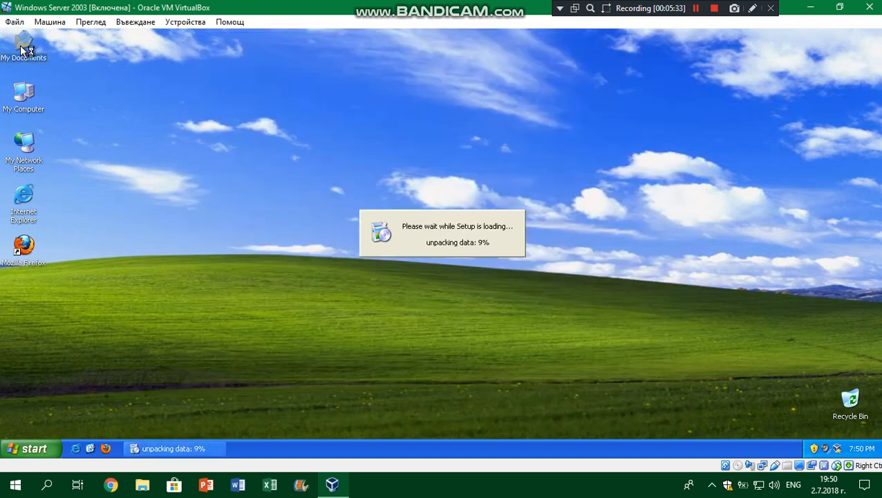
double_click(23, 48)
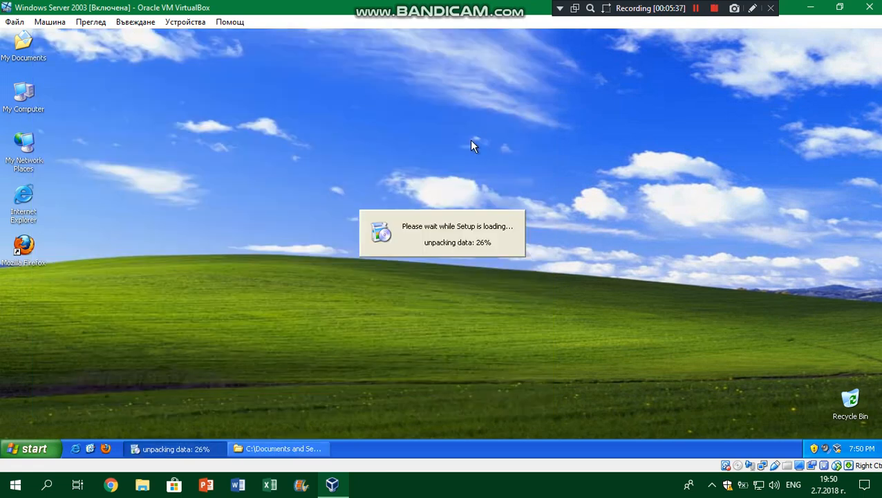
mouse_move(687, 82)
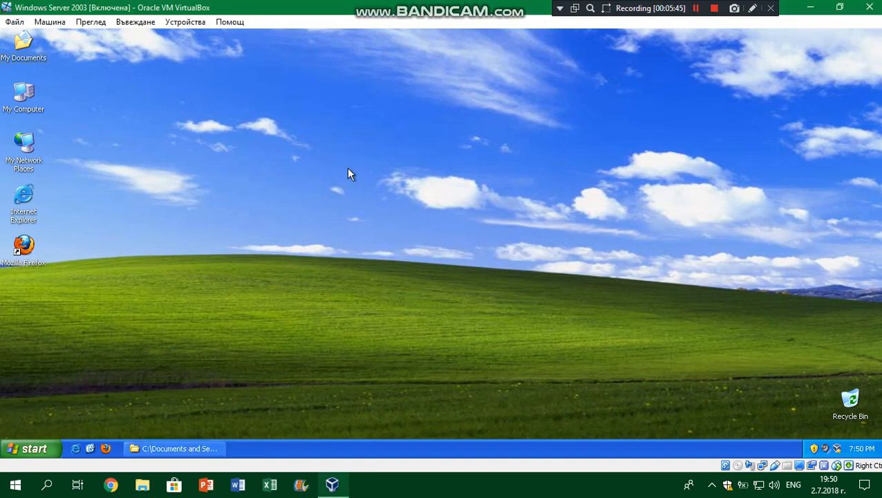
mouse_move(691, 26)
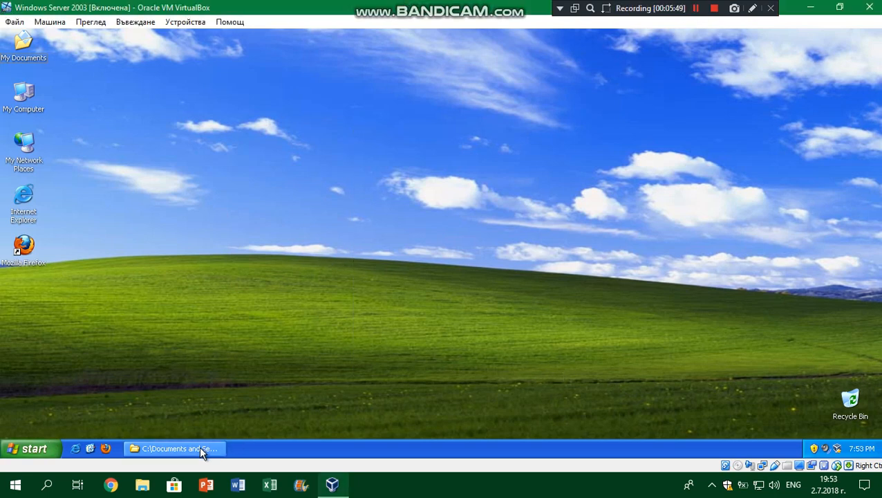
Run PLUS98 Setup from Downloads with the Windows XP / Server 2003 components and finish
left_click(174, 448)
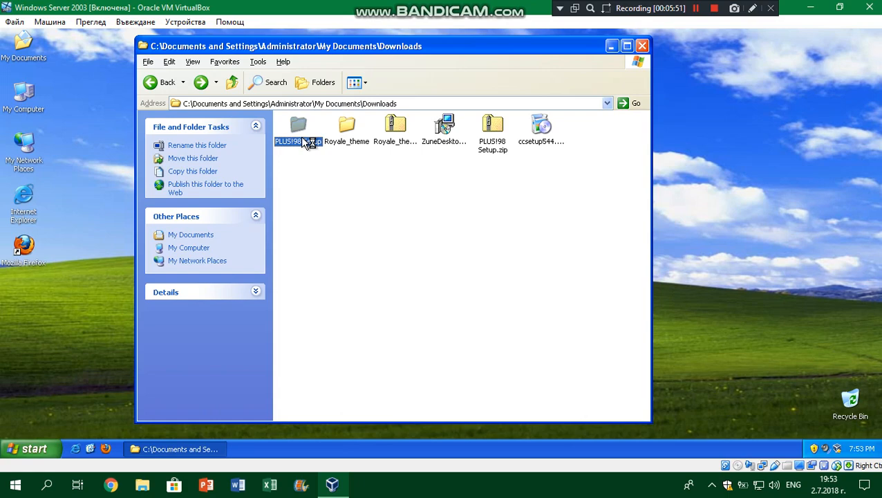
double_click(299, 127)
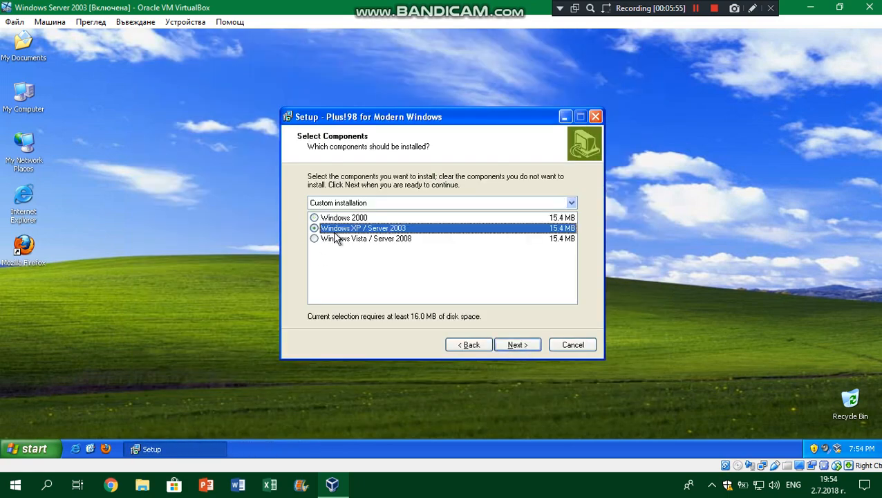
left_click(517, 344)
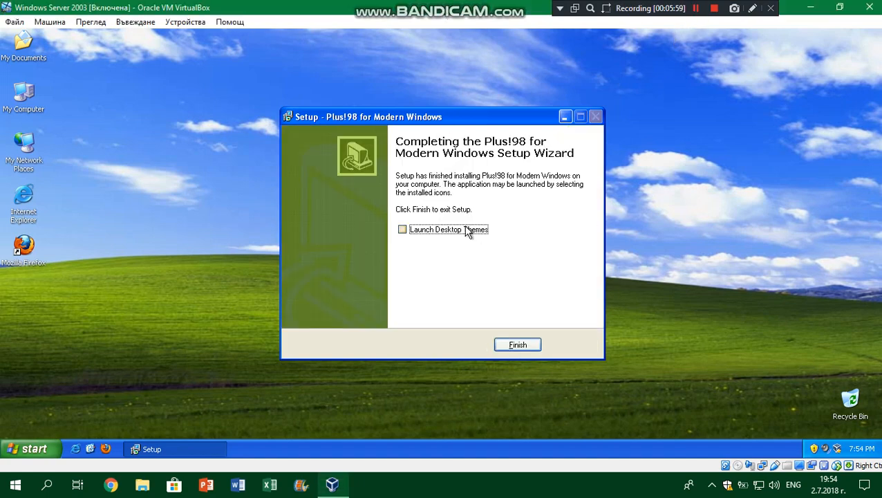
left_click(517, 345)
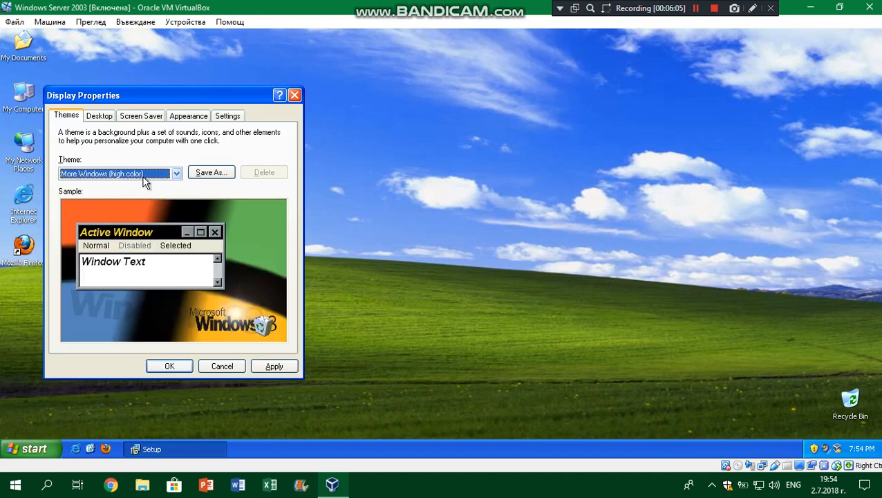
left_click(221, 365)
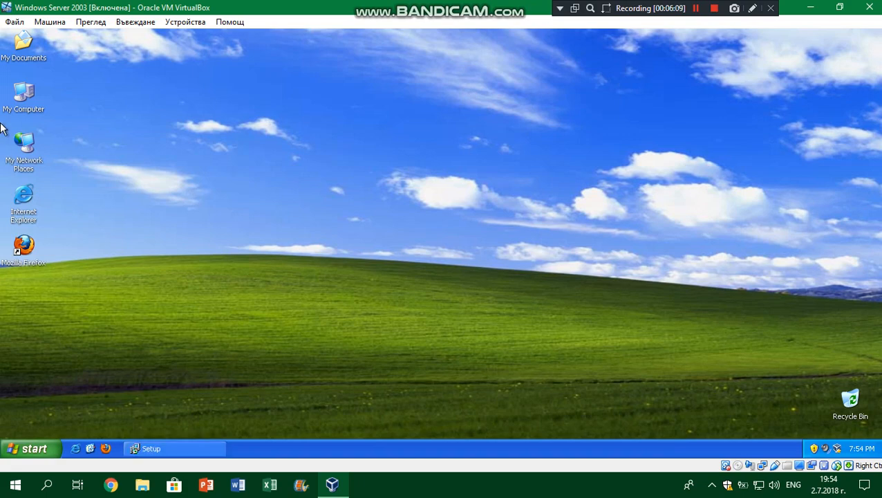
Launch Royale Theme for Win XP.exe from My Documents > Downloads > Royale_theme and accept the default save location
double_click(23, 43)
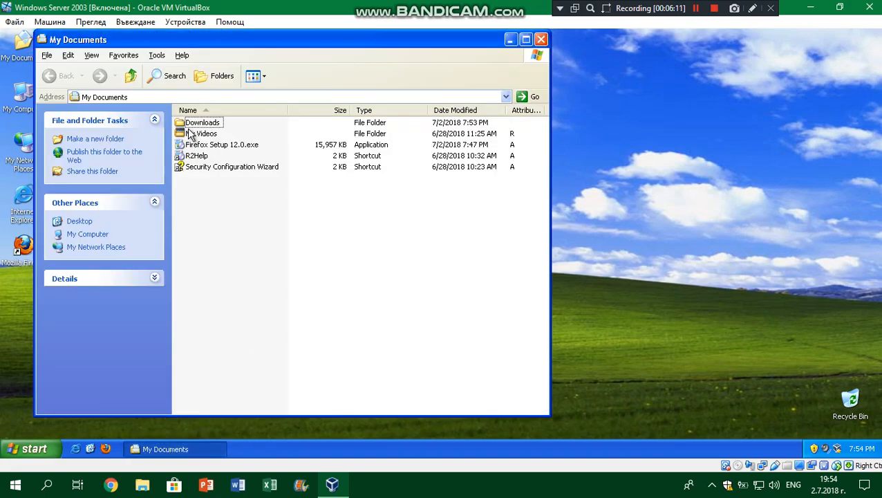
double_click(202, 122)
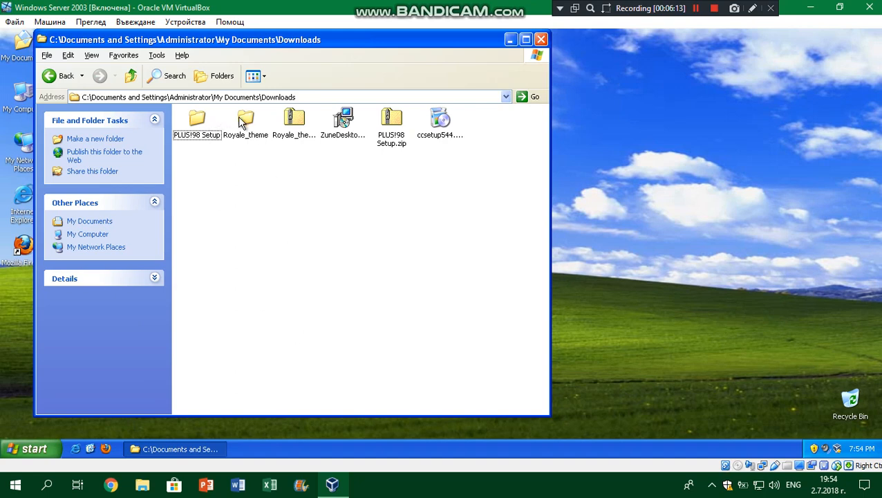
double_click(246, 121)
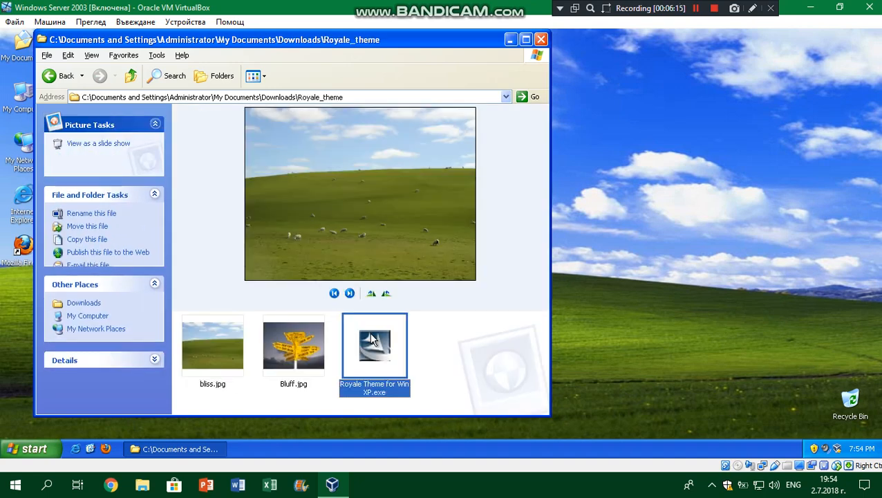
double_click(374, 346)
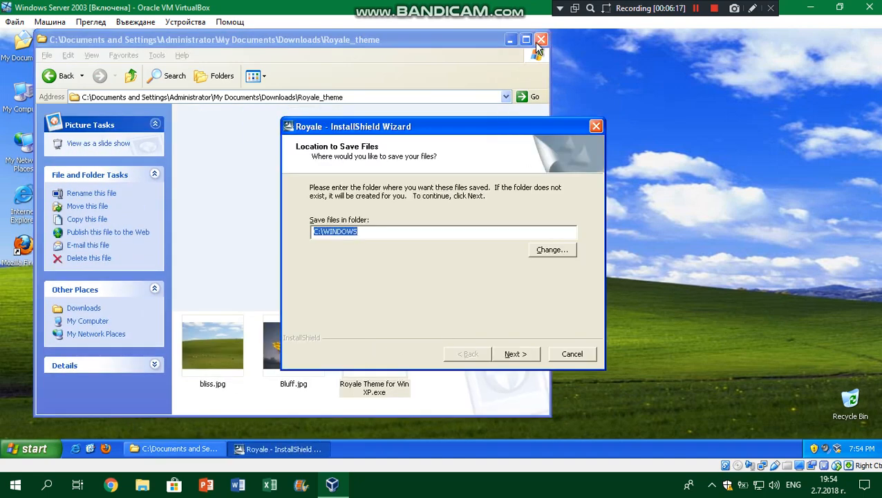
left_click(542, 39)
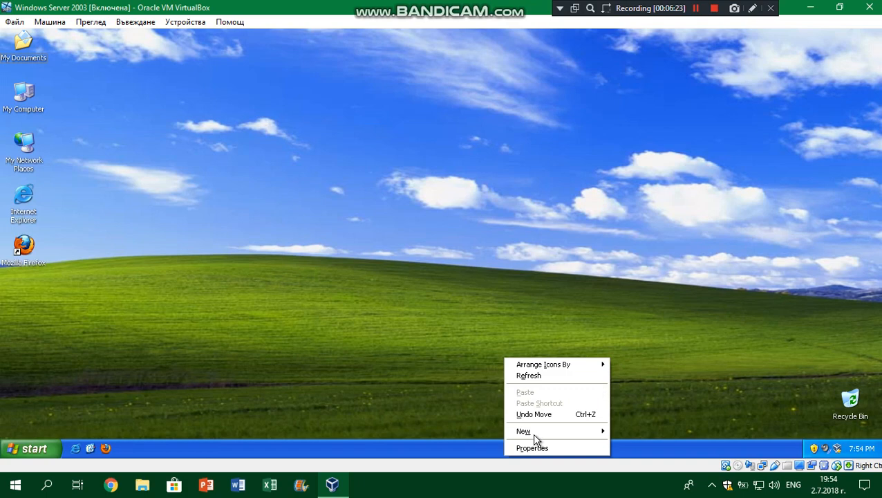
Choose and apply the Royale theme in Display Properties
left_click(532, 448)
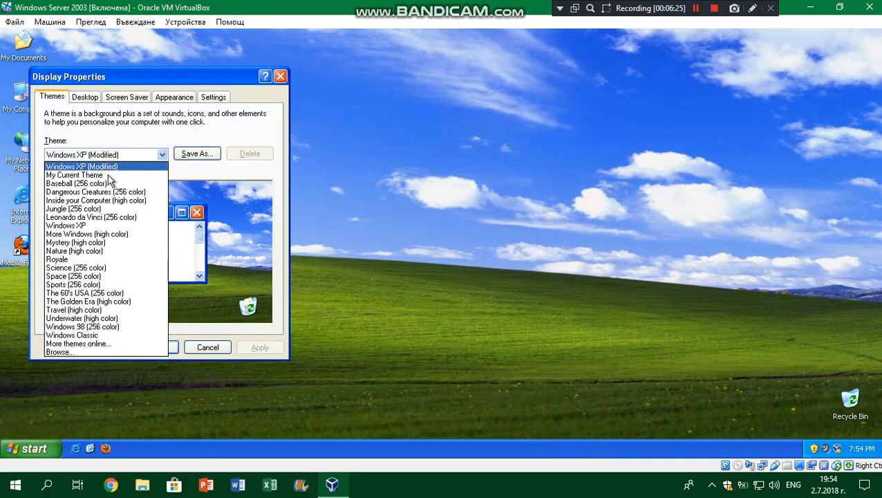
left_click(58, 260)
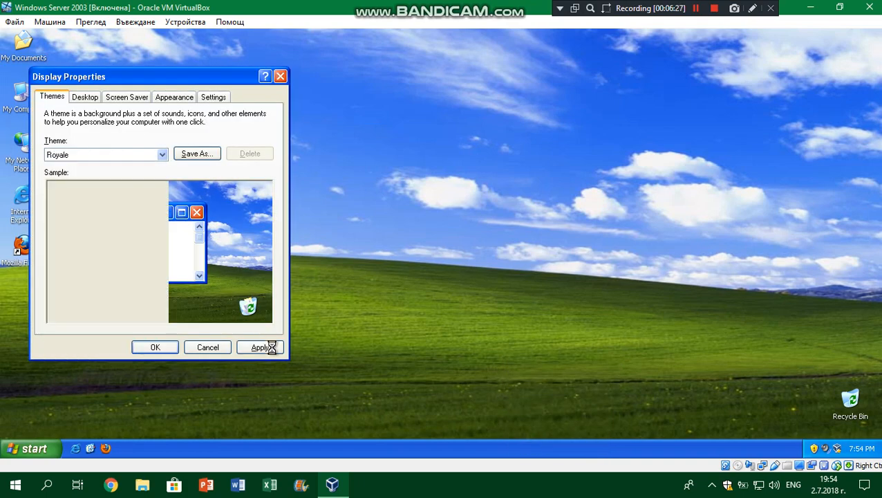
left_click(260, 347)
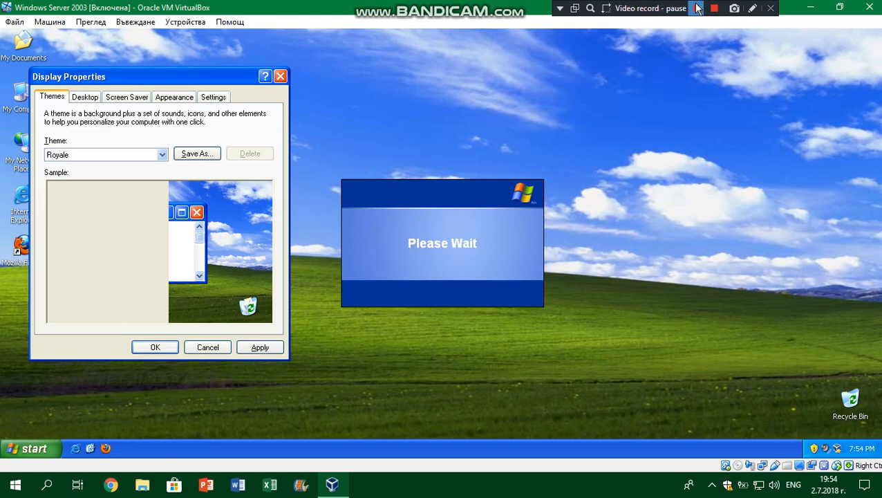
left_click(260, 345)
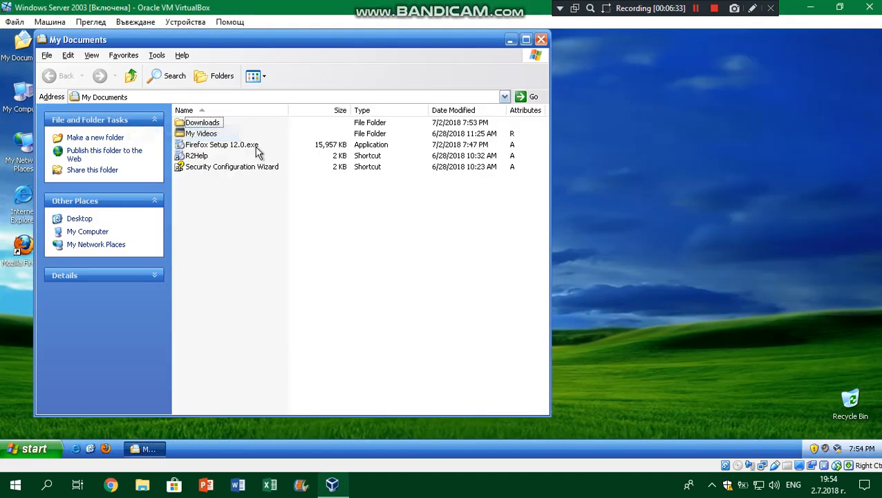
Run the Zune Desktop Theme setup, acknowledge the Windows XP SP2 requirement error and finish the failed setup
double_click(202, 122)
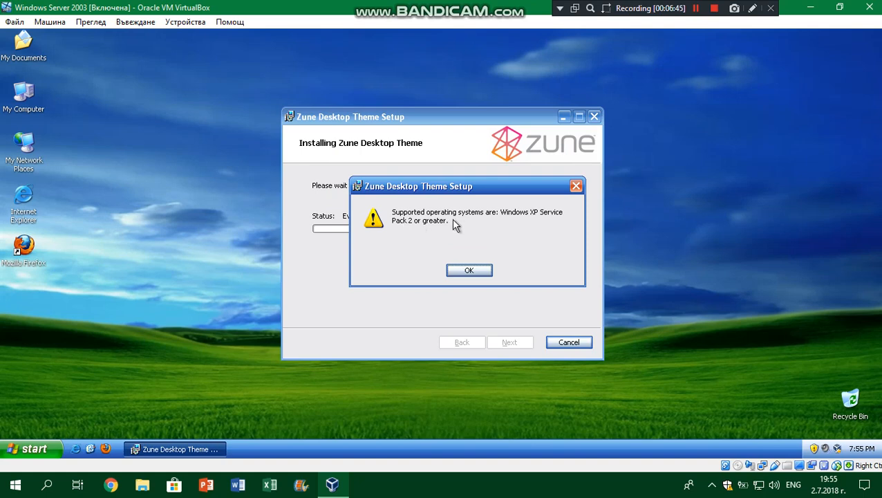
mouse_move(465, 232)
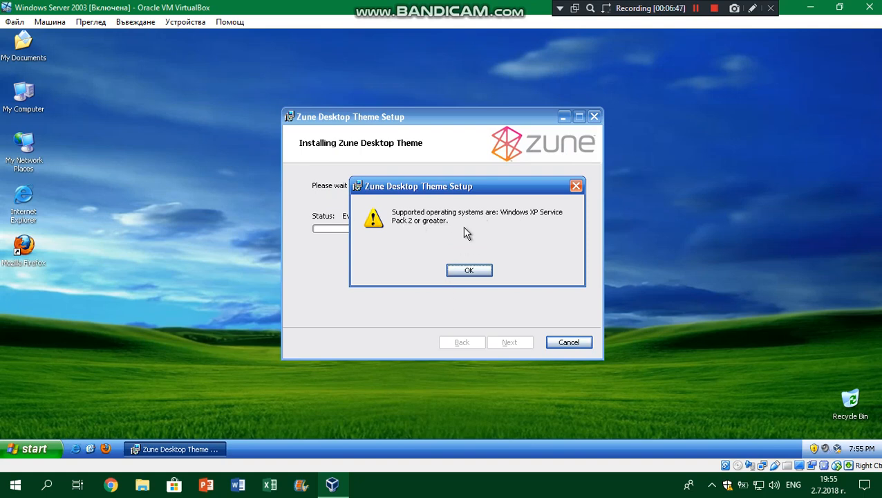
left_click(469, 270)
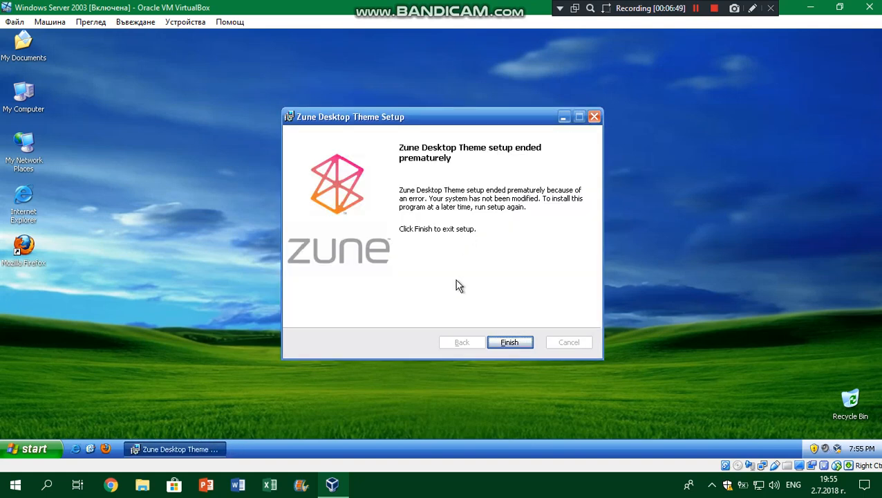
left_click(509, 341)
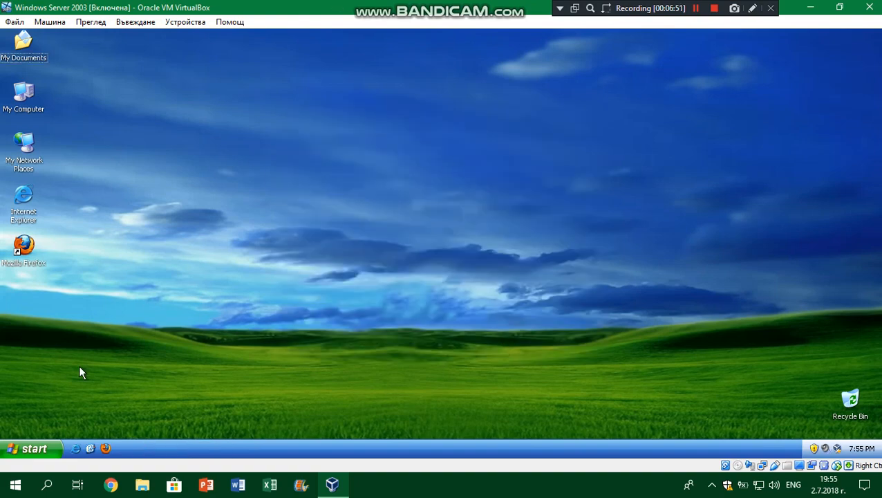
left_click_drag(25, 42, 135, 133)
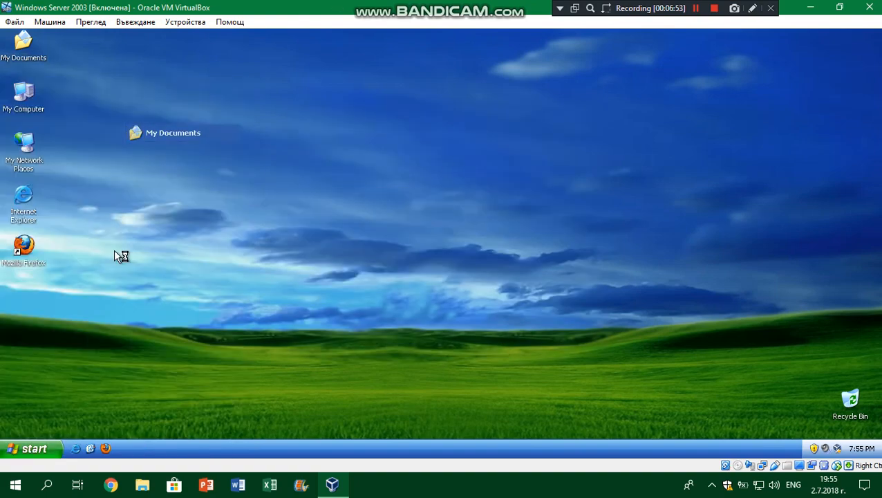
double_click(136, 133)
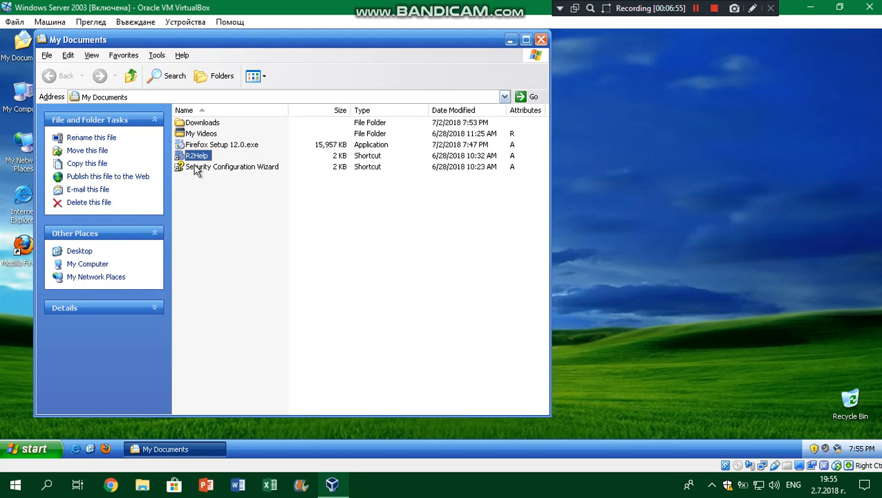
left_click(232, 166)
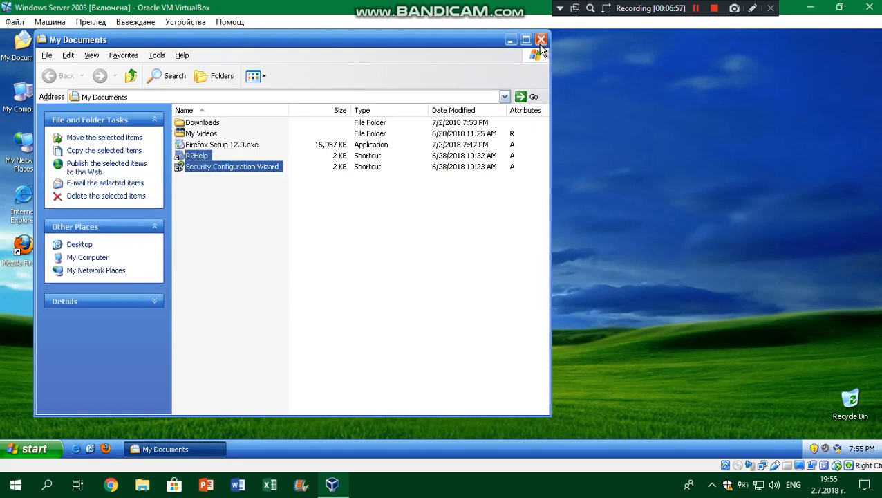
left_click(542, 39)
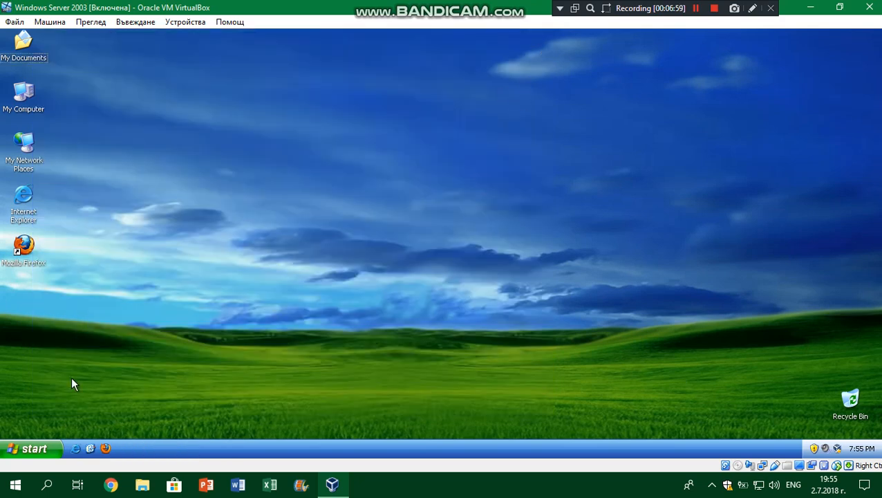
left_click(30, 448)
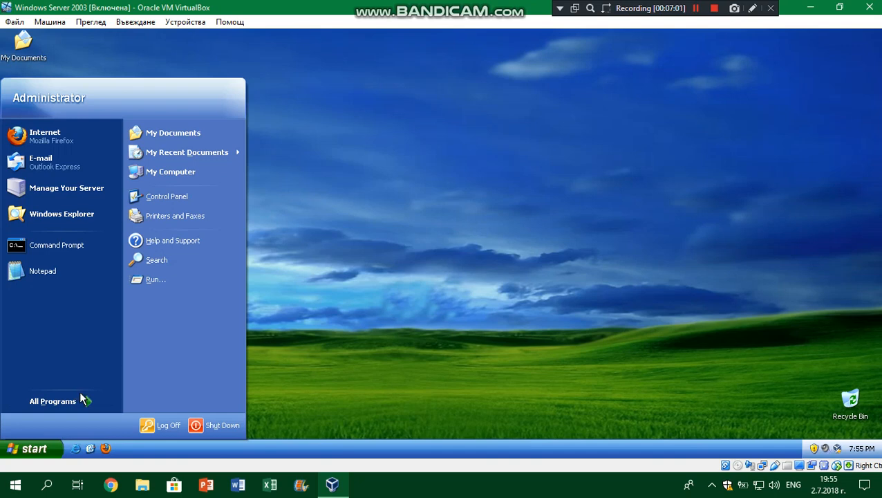
left_click(52, 401)
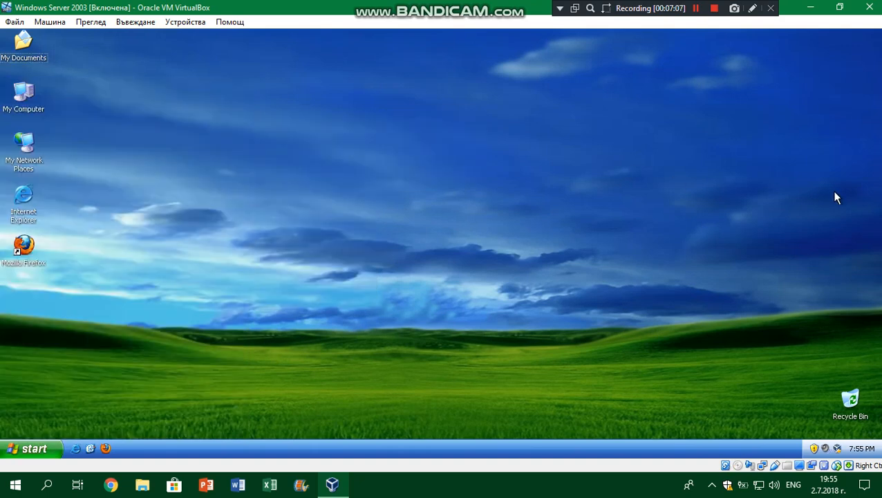
mouse_move(704, 196)
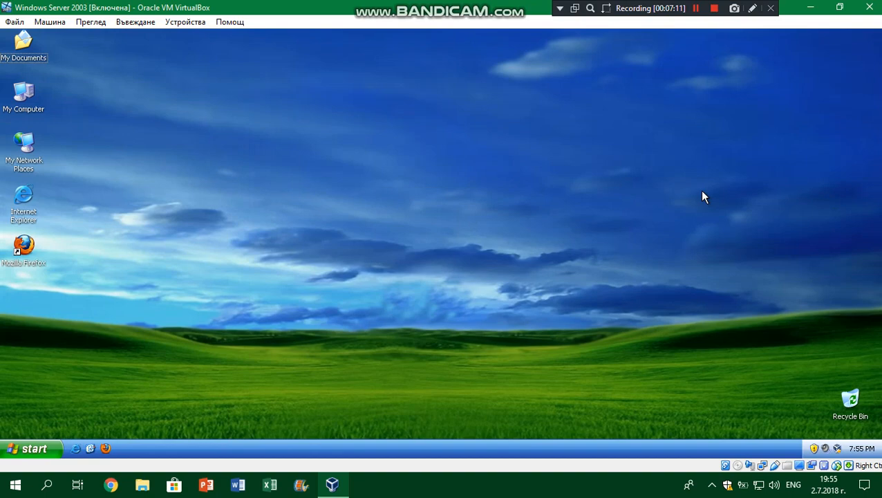
Browse the local C: drive's WINDOWS folder through My Computer from the Start menu
left_click(30, 448)
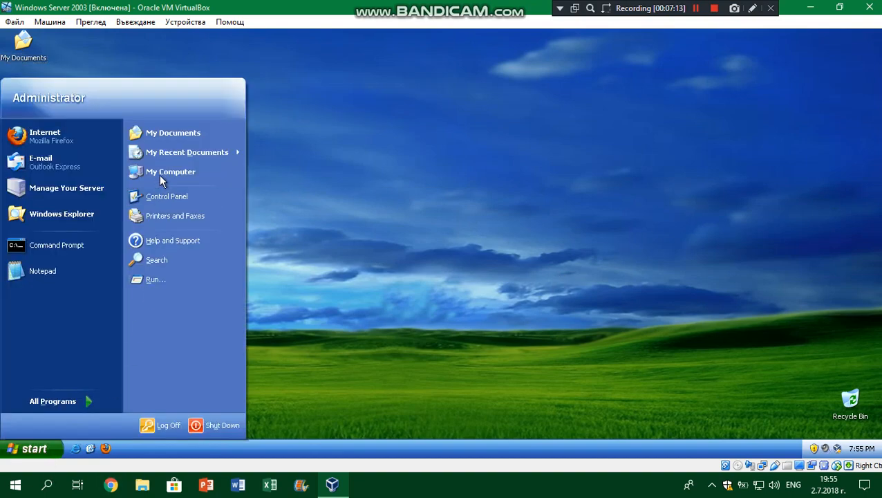
left_click(171, 172)
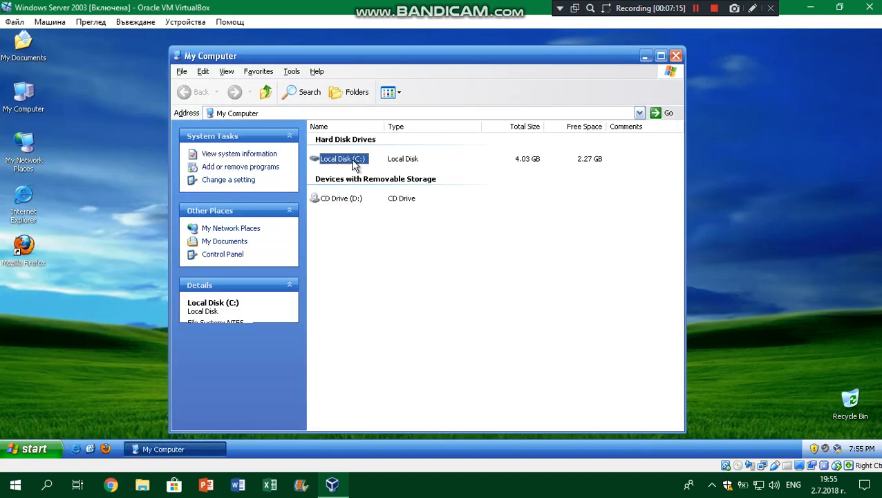
double_click(343, 158)
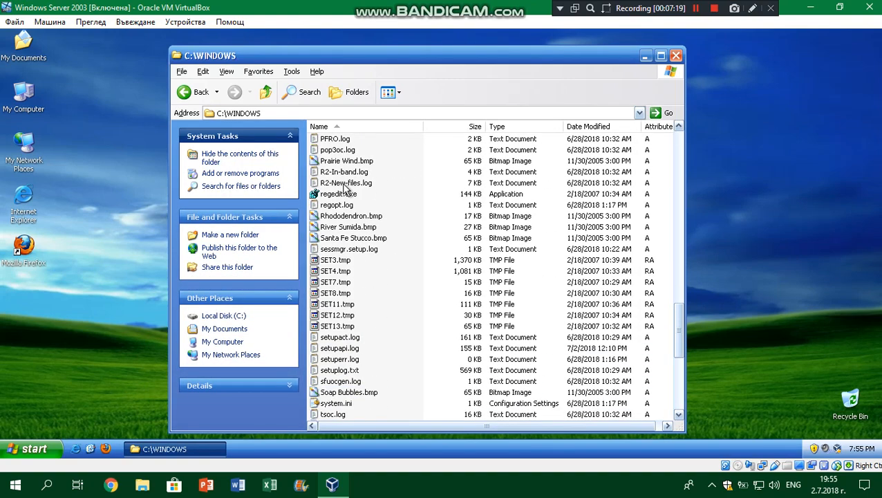
scroll("down", 3)
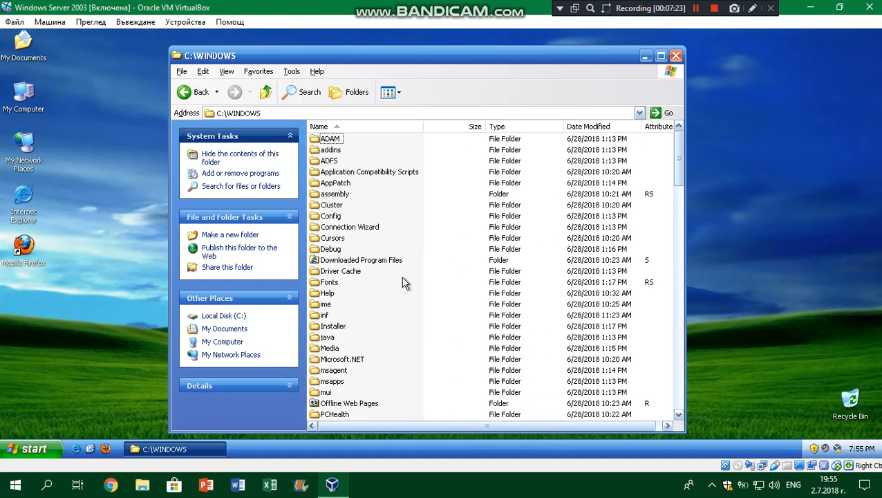
left_click(675, 55)
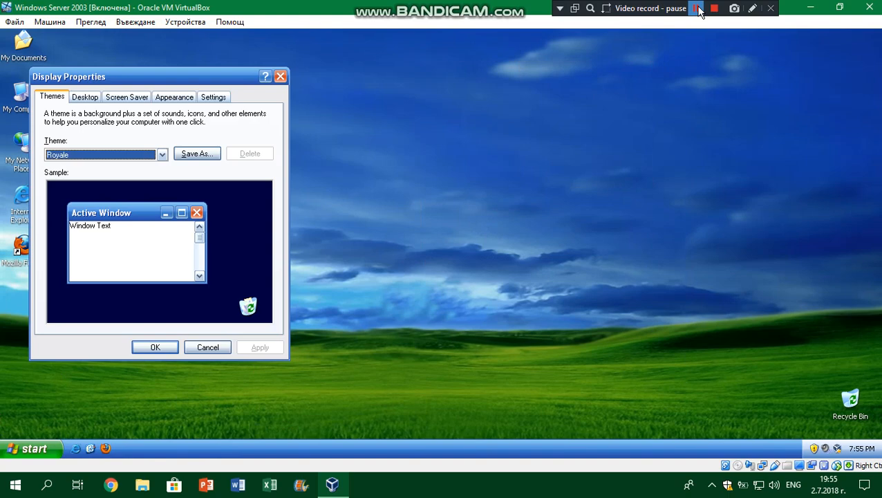
Dismiss the system information windows, revealing the tropical island desktop wallpaper
left_click(127, 97)
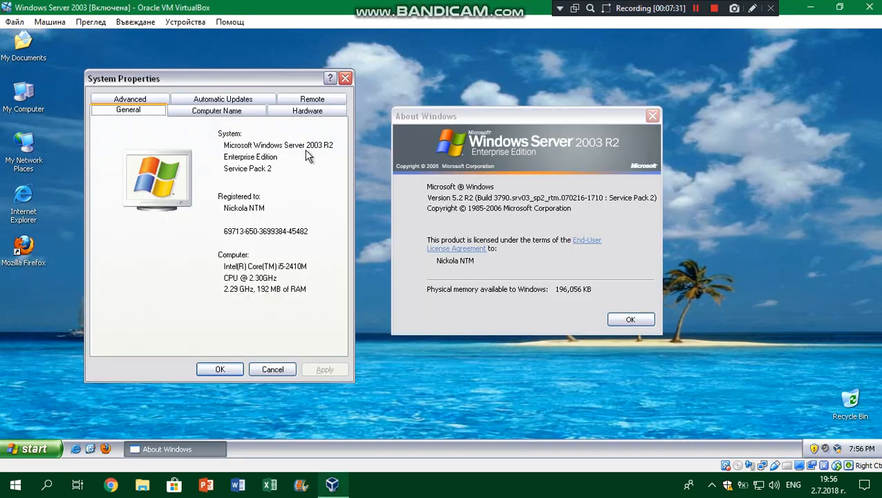
mouse_move(318, 169)
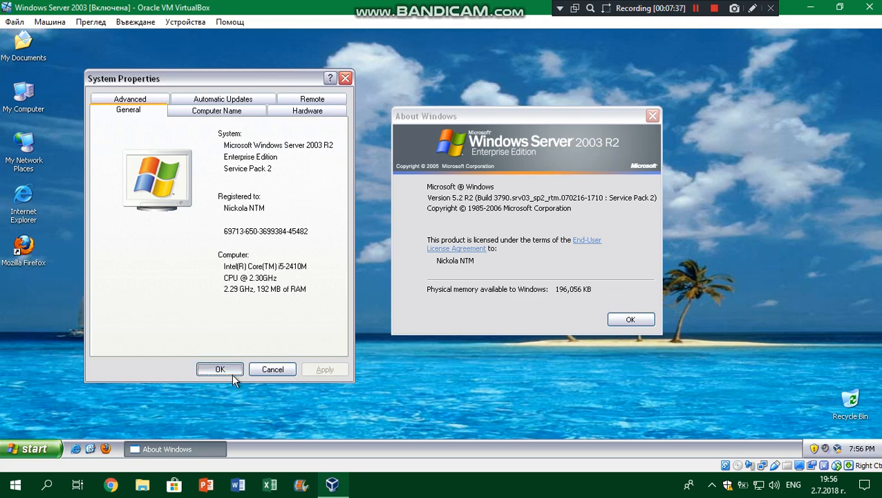
left_click(30, 448)
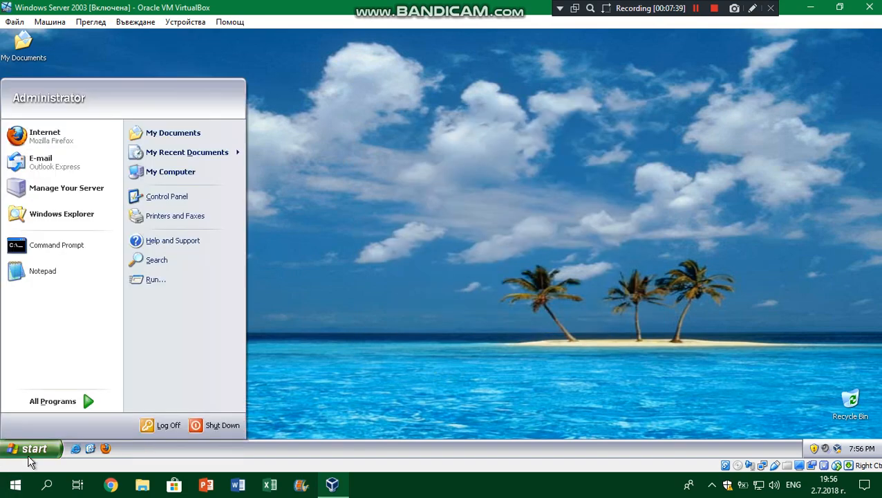
Shut down the server with the Shut down option and the comment 'Pice out'
left_click(222, 426)
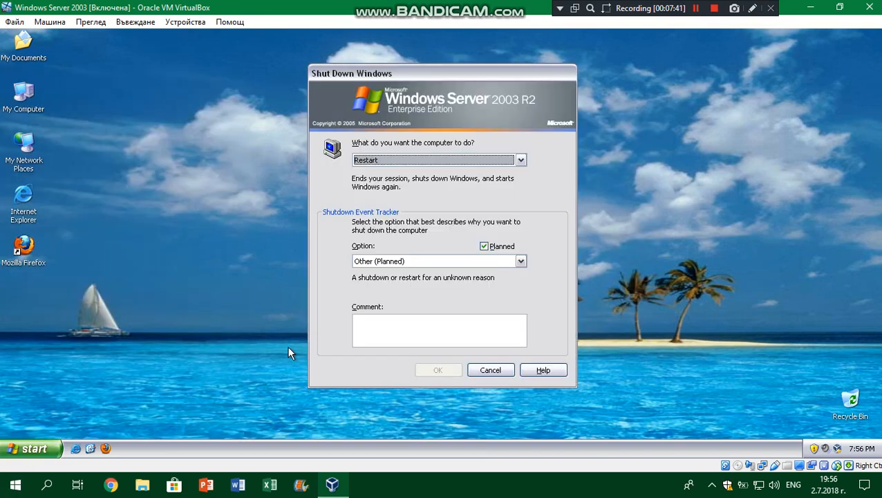
left_click(521, 161)
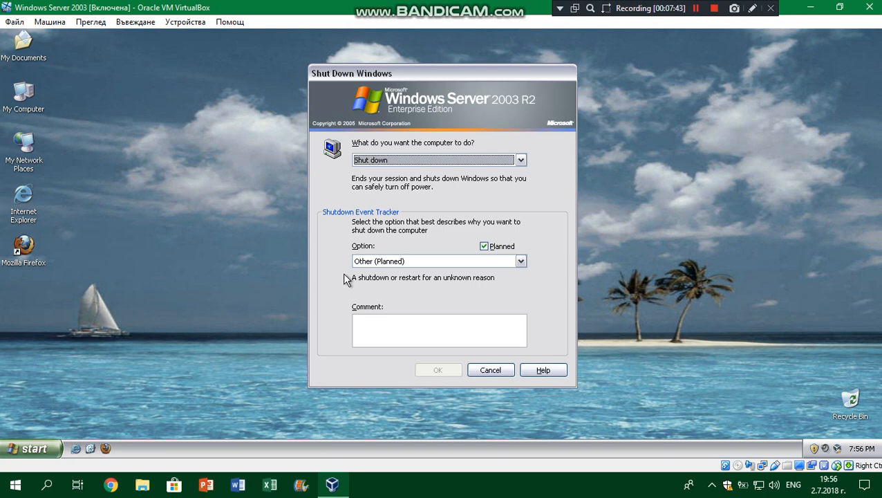
left_click(440, 329)
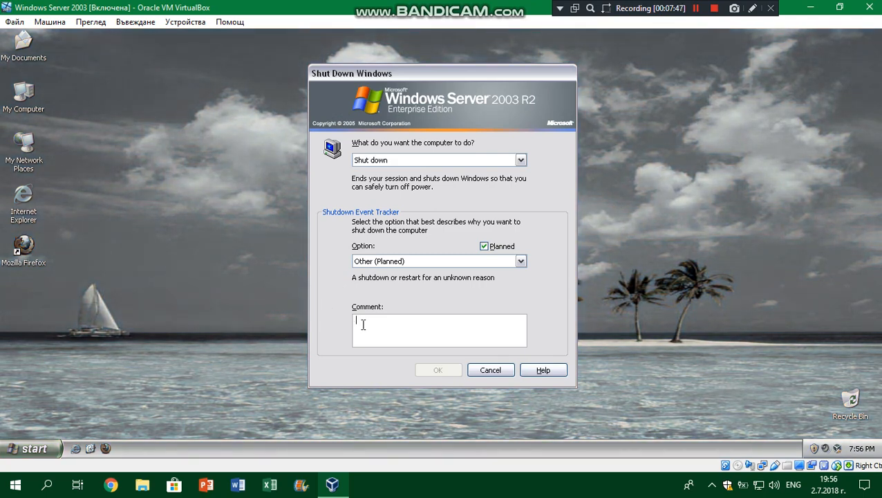
mouse_move(494, 307)
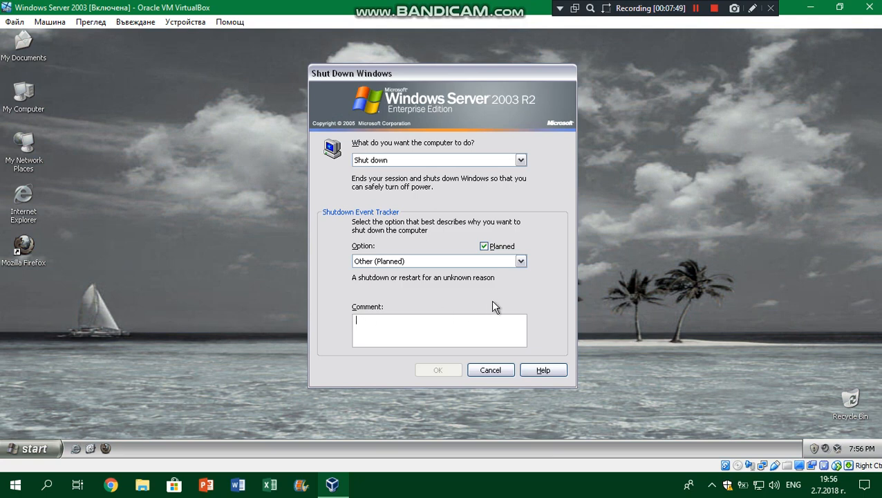
mouse_move(522, 316)
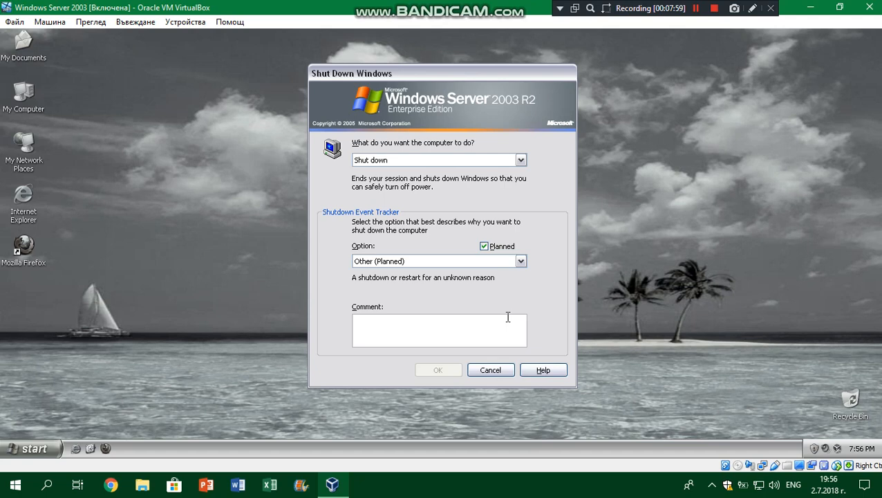
left_click(440, 329)
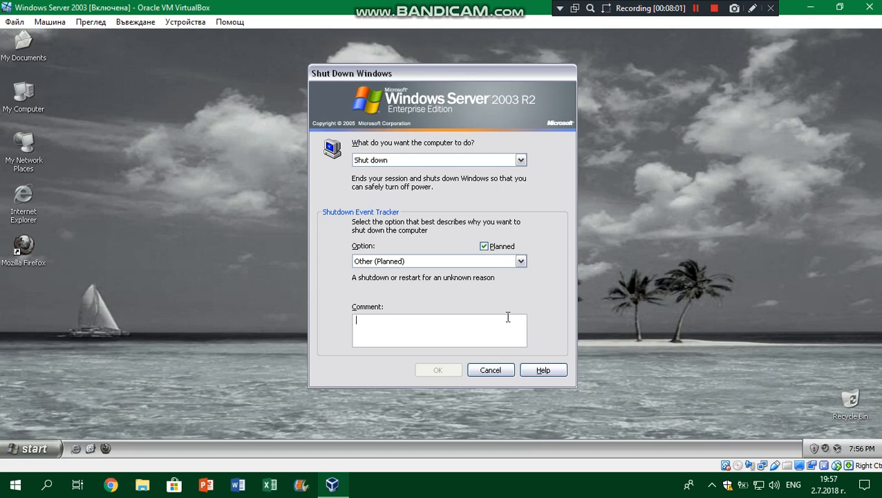
type("Pice out")
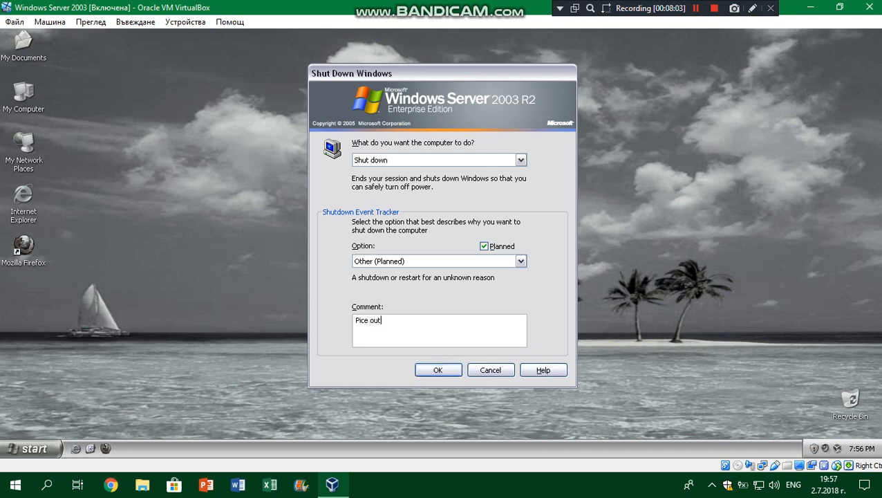
left_click(437, 371)
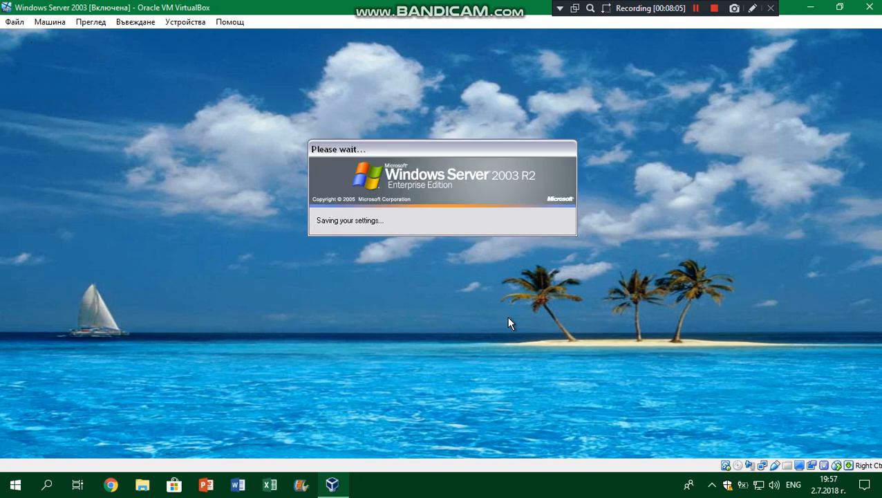